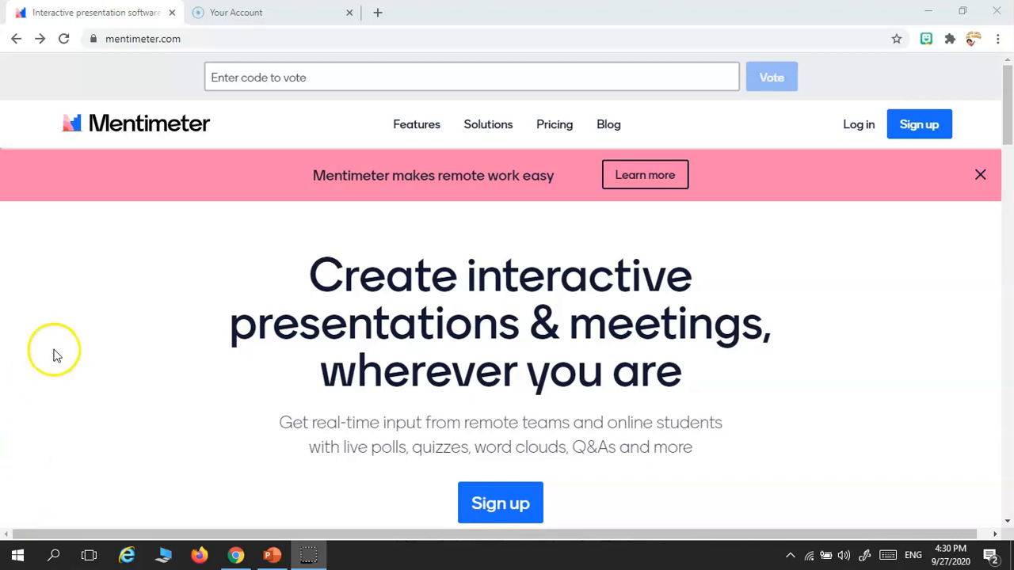
pyautogui.moveTo(903, 174)
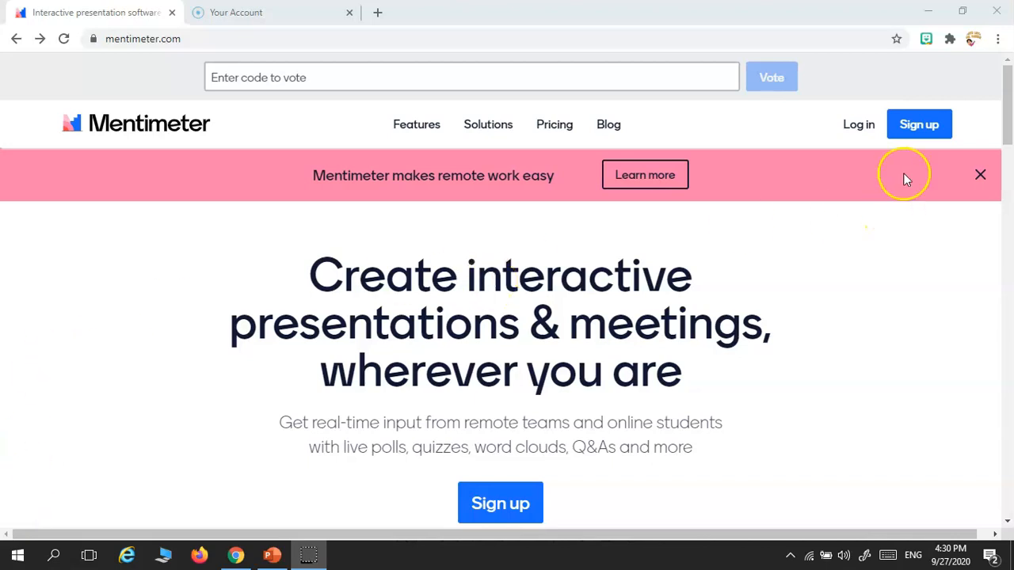
pyautogui.moveTo(919, 124)
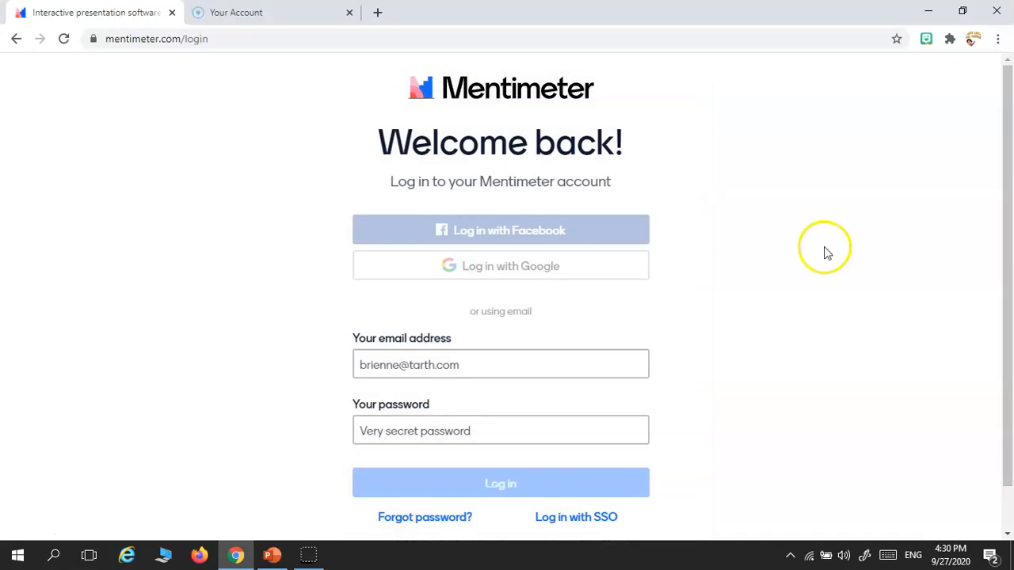
# Log in to the Mentimeter account to reach the My presentations list.
pyautogui.click(500, 483)
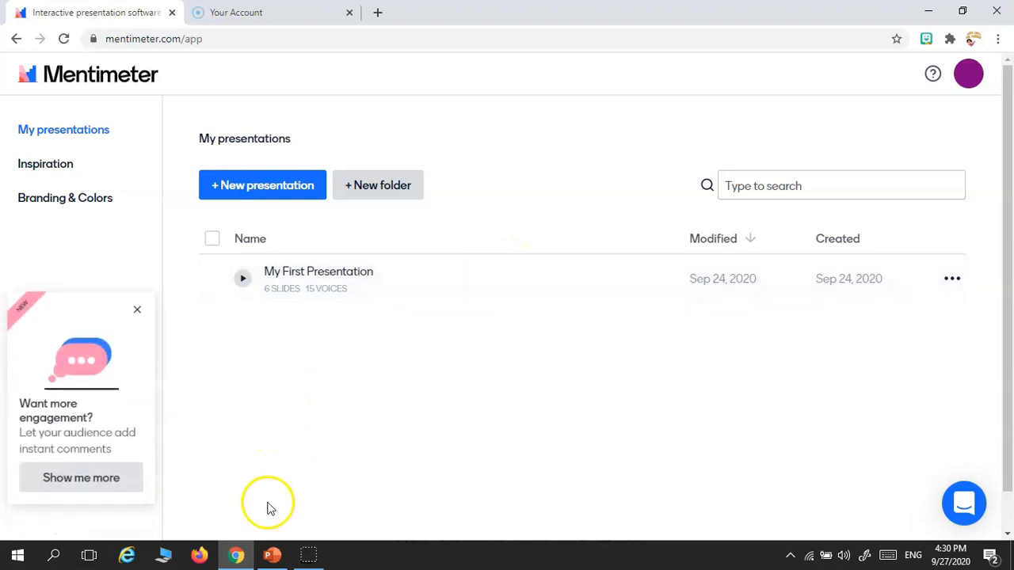
# Install the 'Mentimeter - Interactive Presentations' add-in from the Office add-ins store in PowerPoint.
pyautogui.click(272, 555)
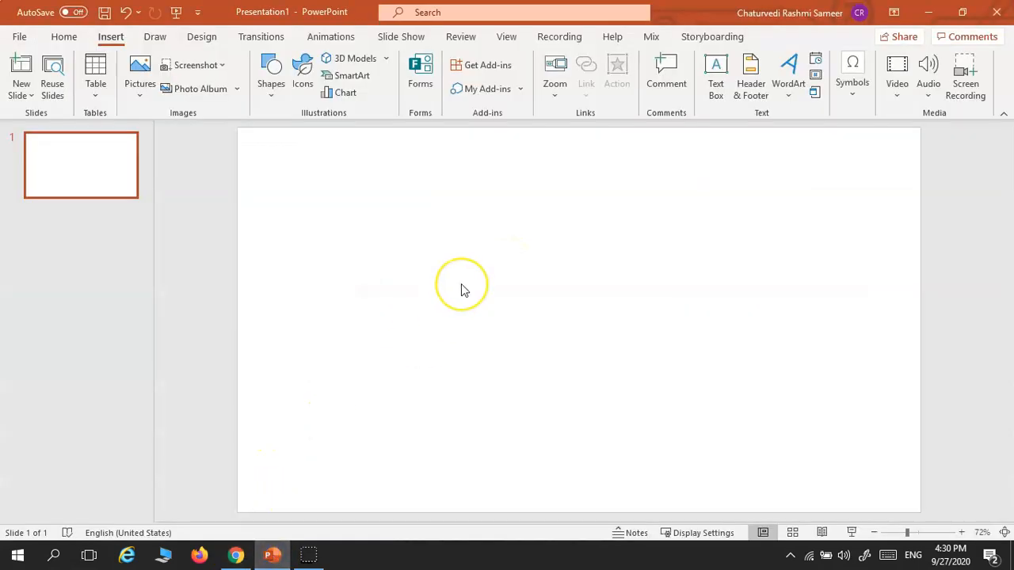
pyautogui.moveTo(466, 290)
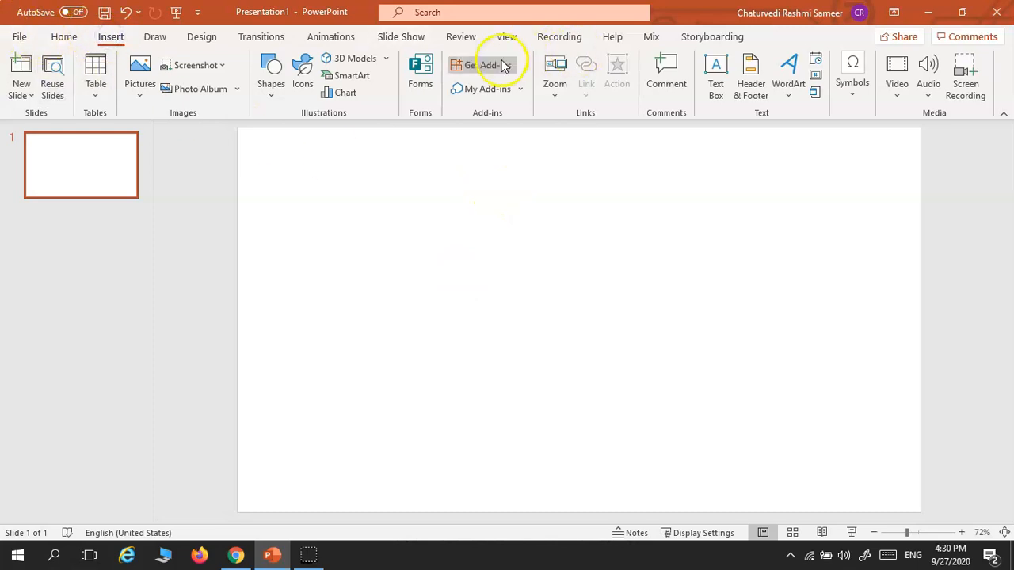
pyautogui.click(476, 65)
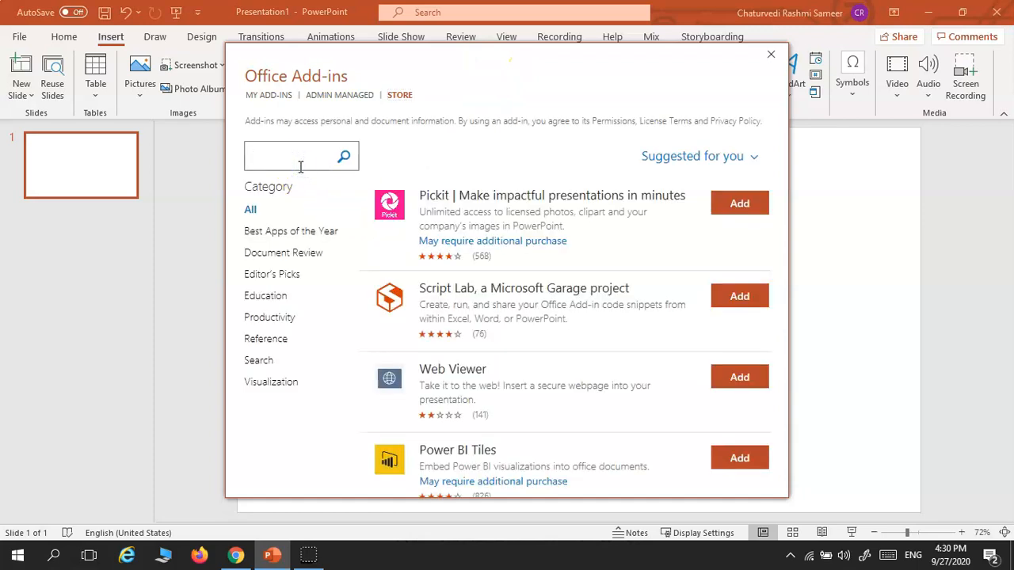
pyautogui.write('Mentim')
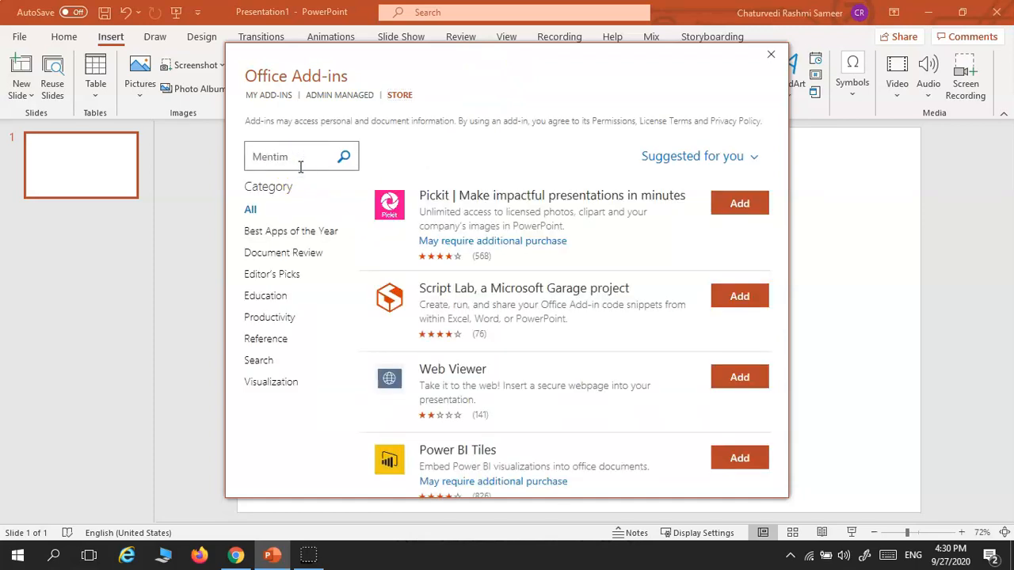
pyautogui.write('eter')
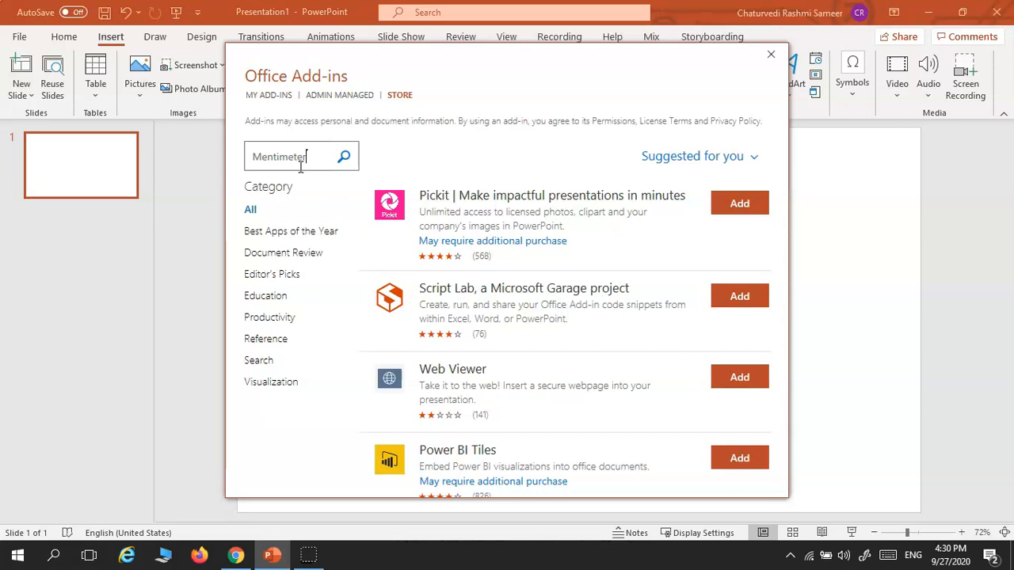
pyautogui.click(344, 157)
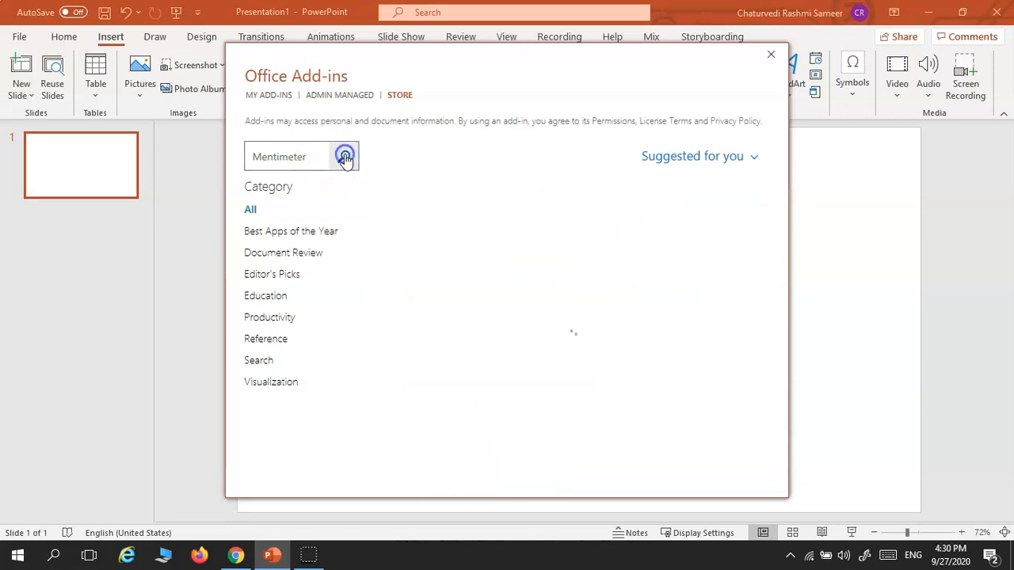
pyautogui.click(344, 157)
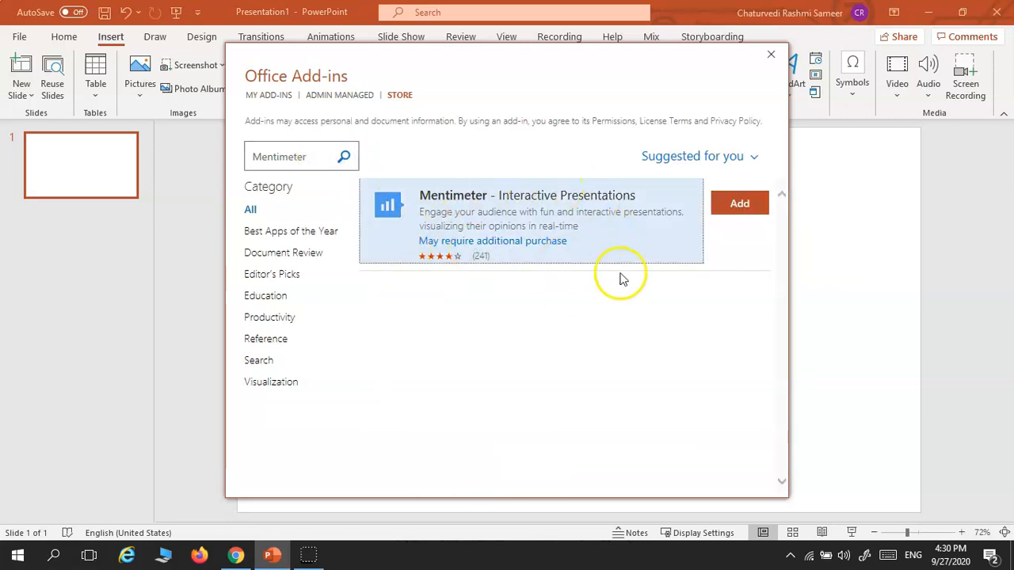
pyautogui.moveTo(599, 256)
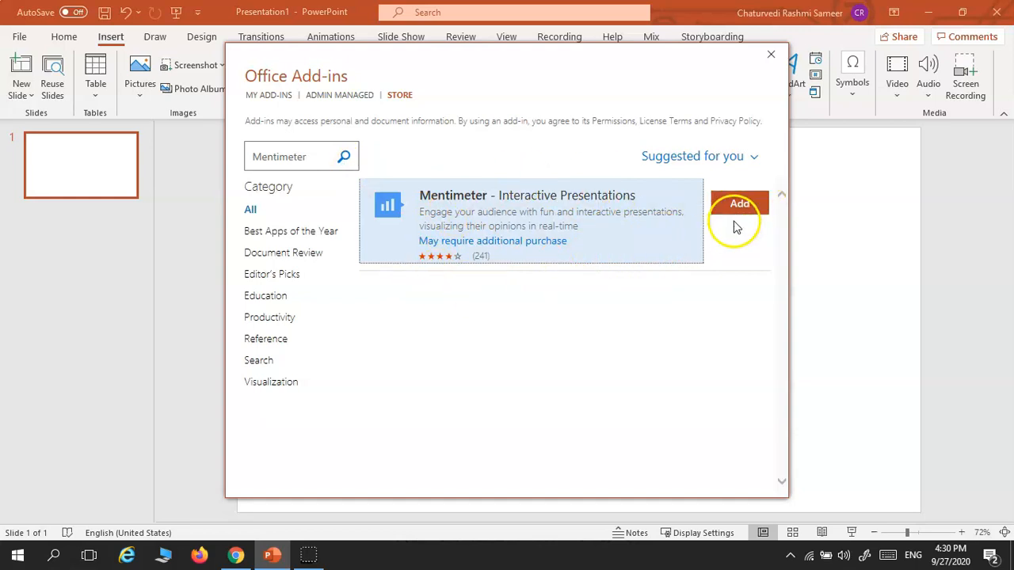
pyautogui.click(770, 54)
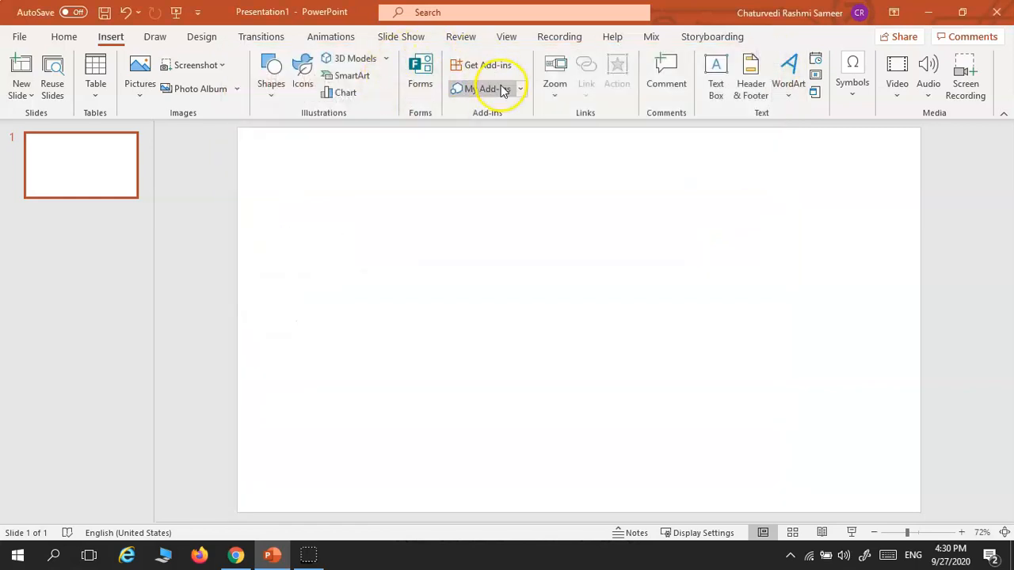
# Insert the Mentimeter add-in from My Add-ins onto slide 1 and enlarge its panel across the slide.
pyautogui.click(488, 89)
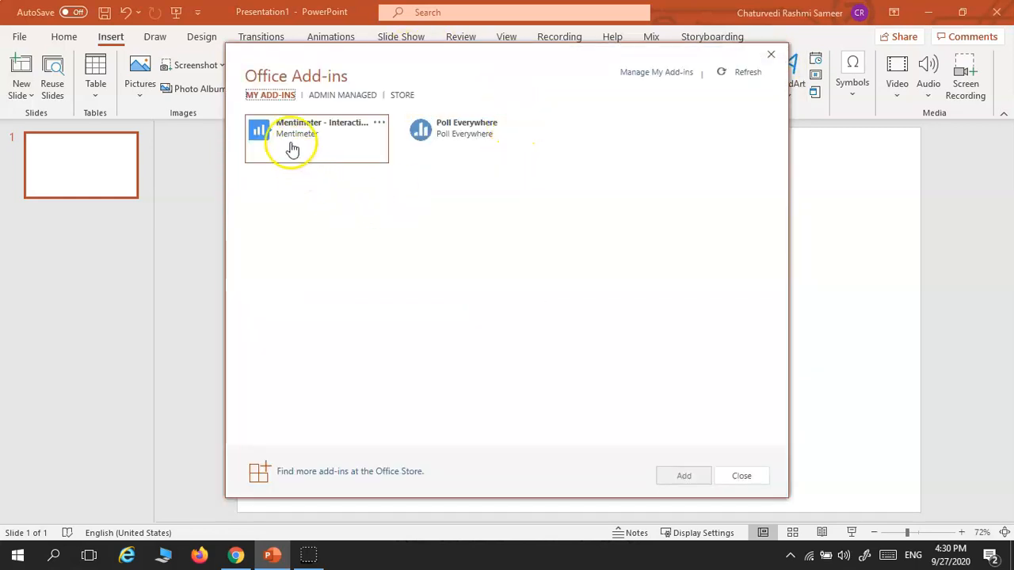
pyautogui.moveTo(498, 168)
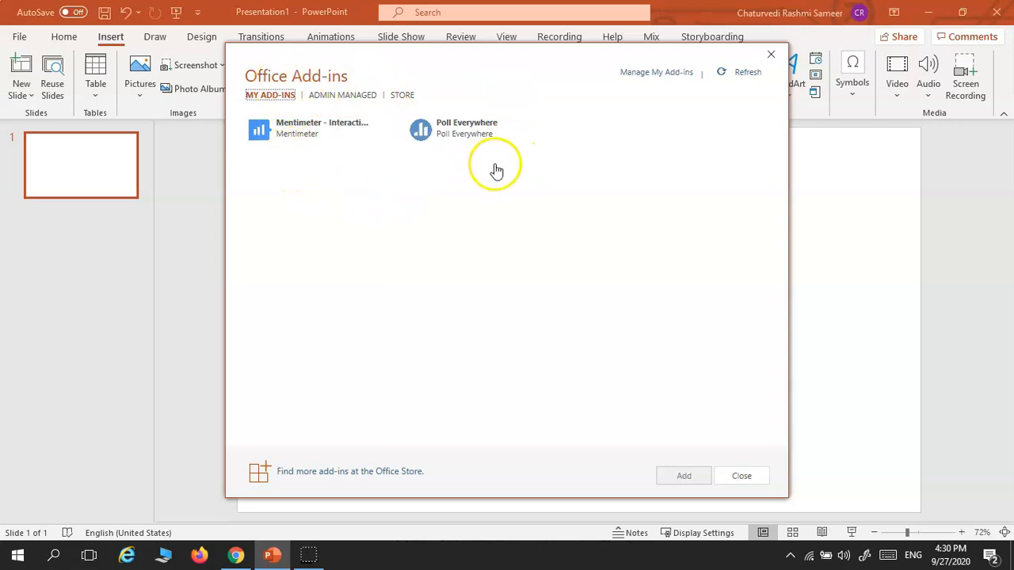
pyautogui.moveTo(665, 247)
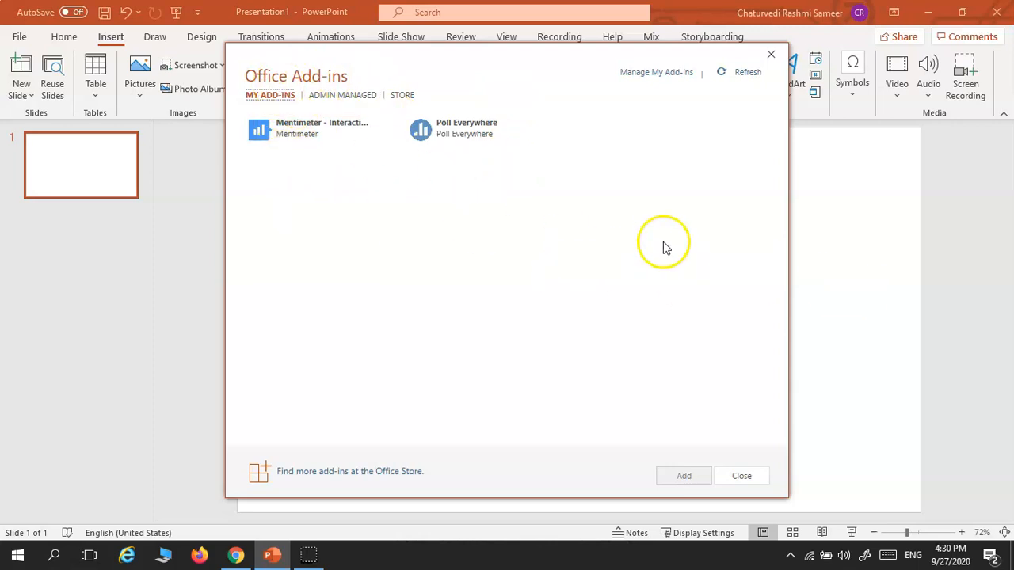
pyautogui.click(317, 126)
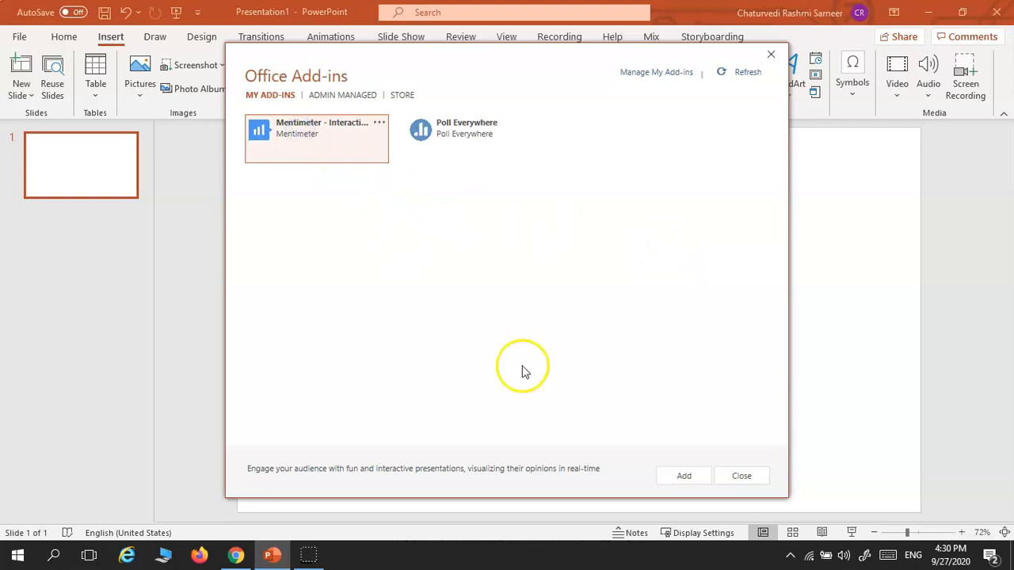
pyautogui.click(683, 475)
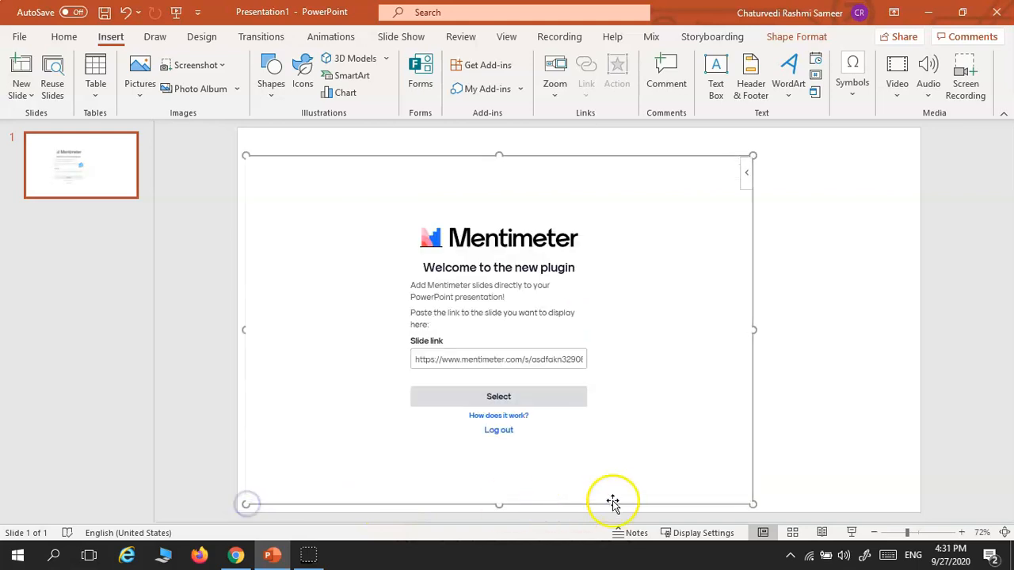
pyautogui.moveTo(753, 330); pyautogui.dragTo(887, 491)
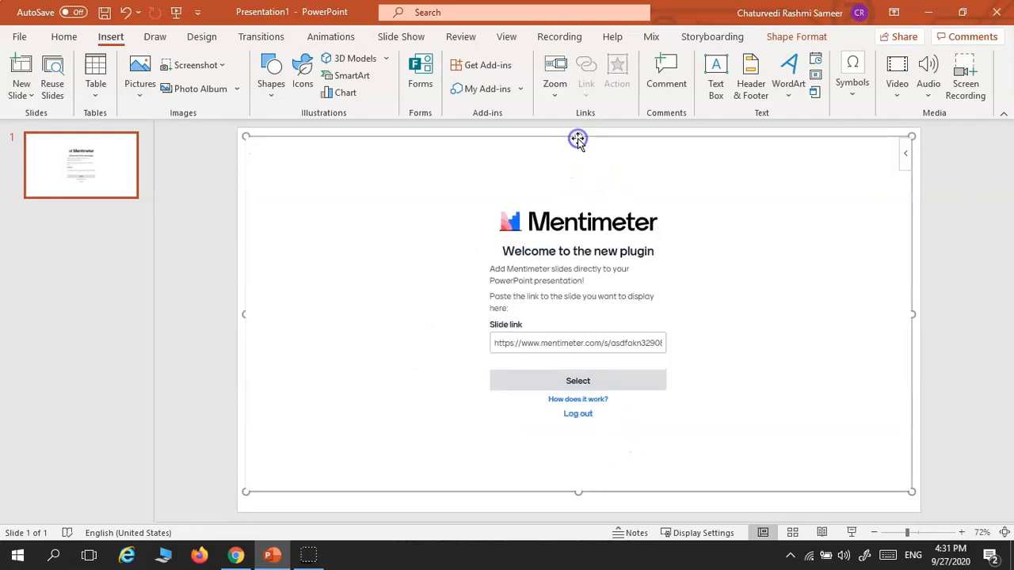
pyautogui.click(237, 554)
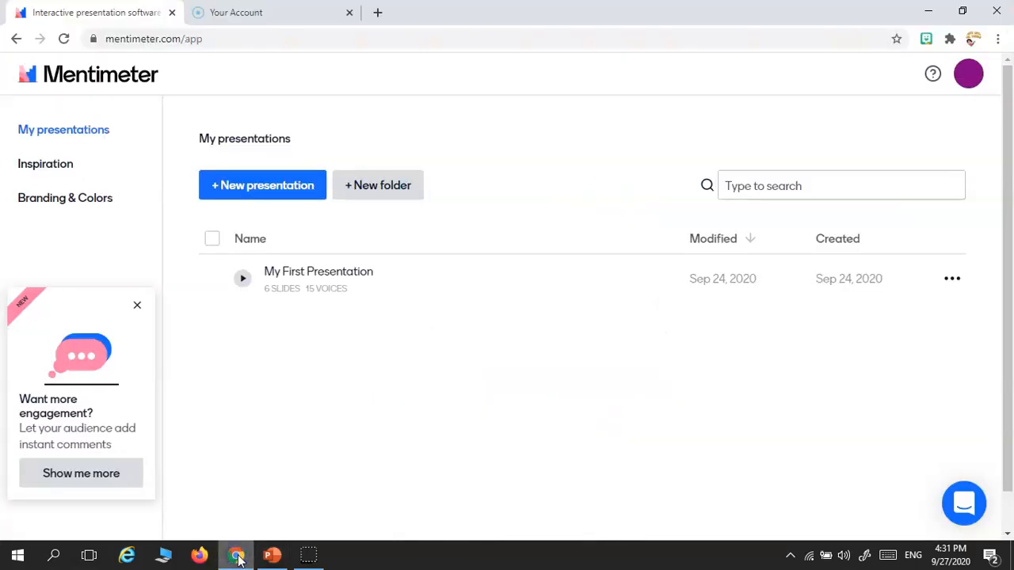
# Create a new Mentimeter presentation named 'Sample Presentation' and open its editor.
pyautogui.click(263, 184)
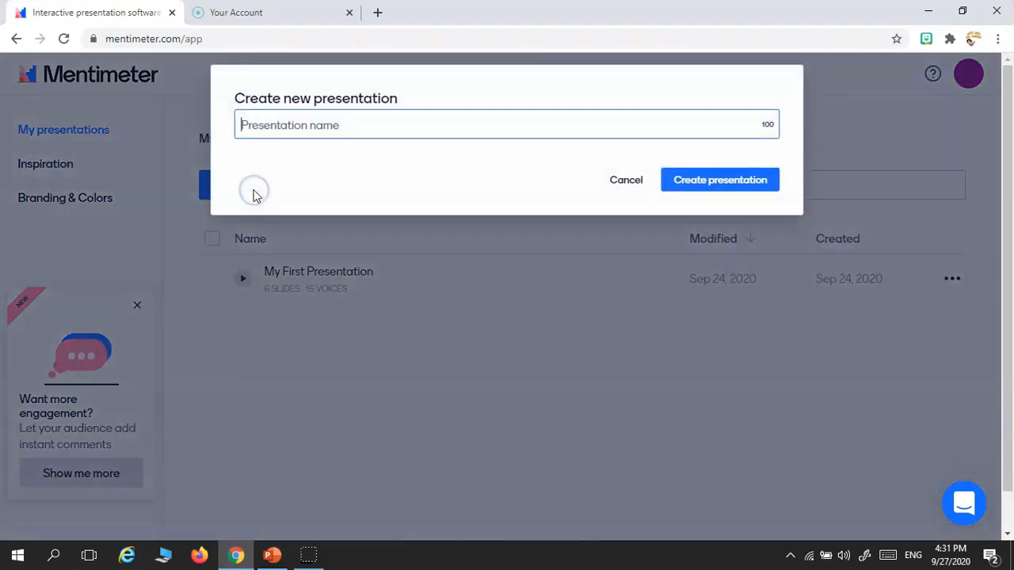
pyautogui.write('Sample Pres')
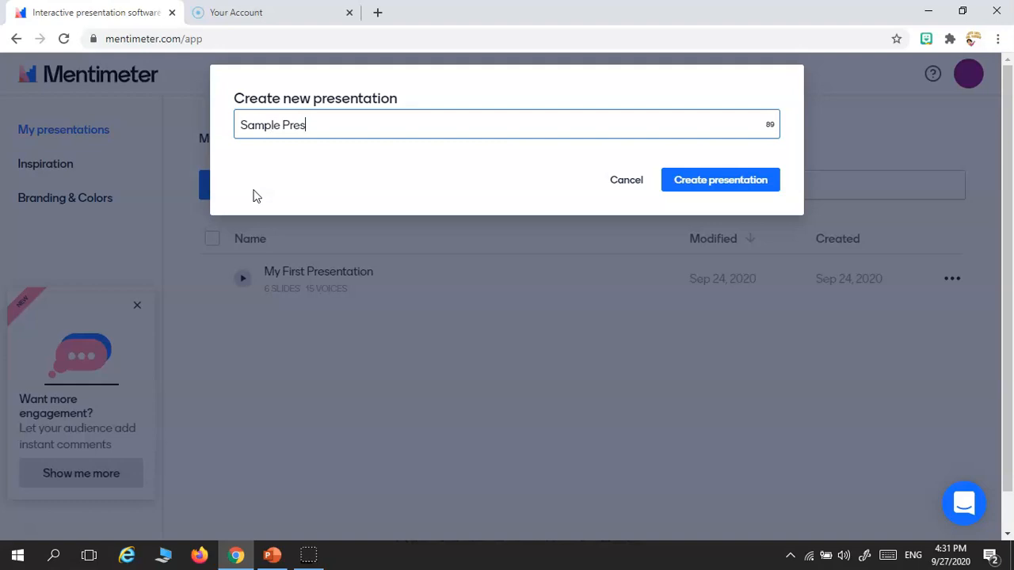
pyautogui.write('entation')
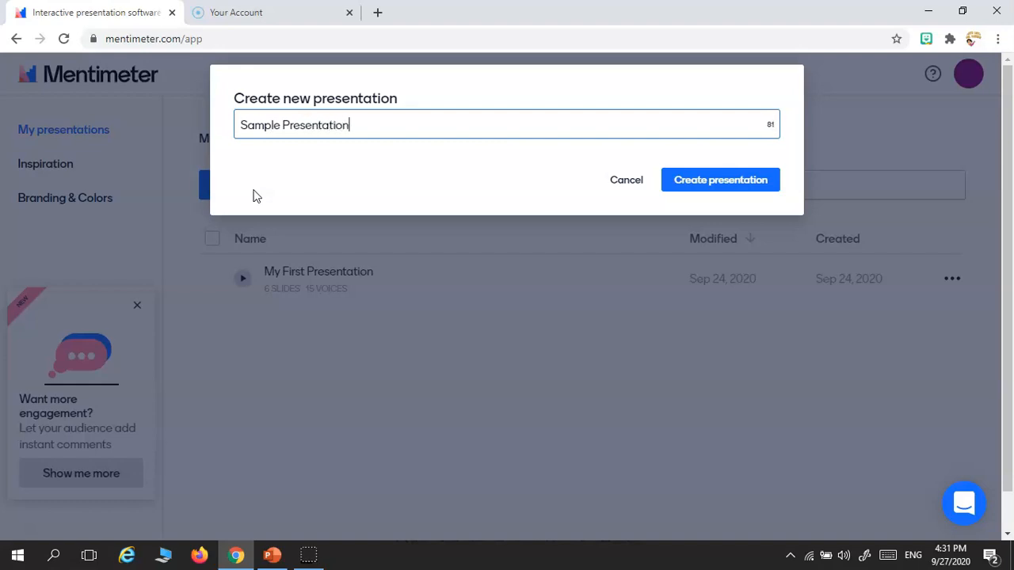
pyautogui.click(719, 179)
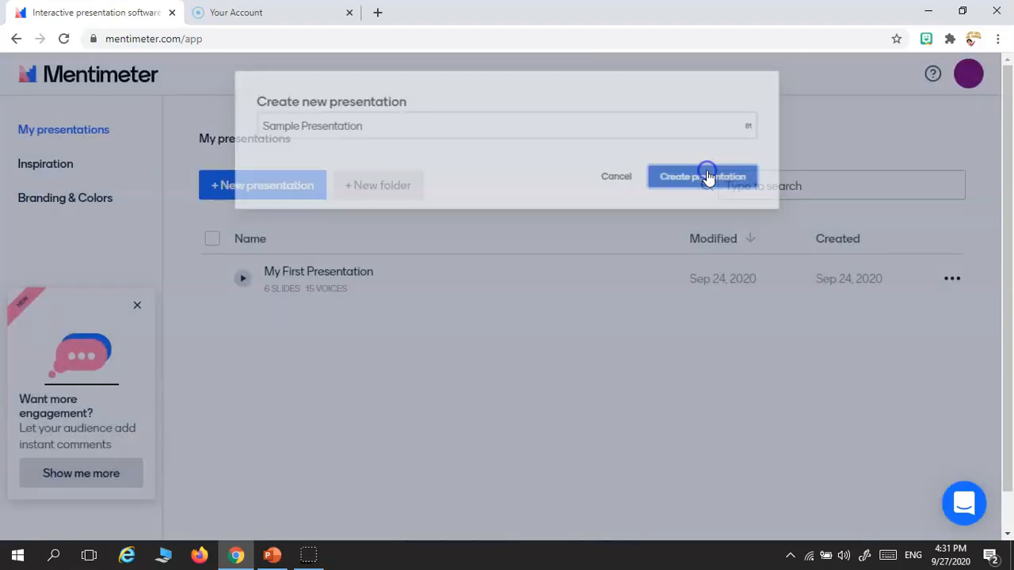
pyautogui.click(701, 176)
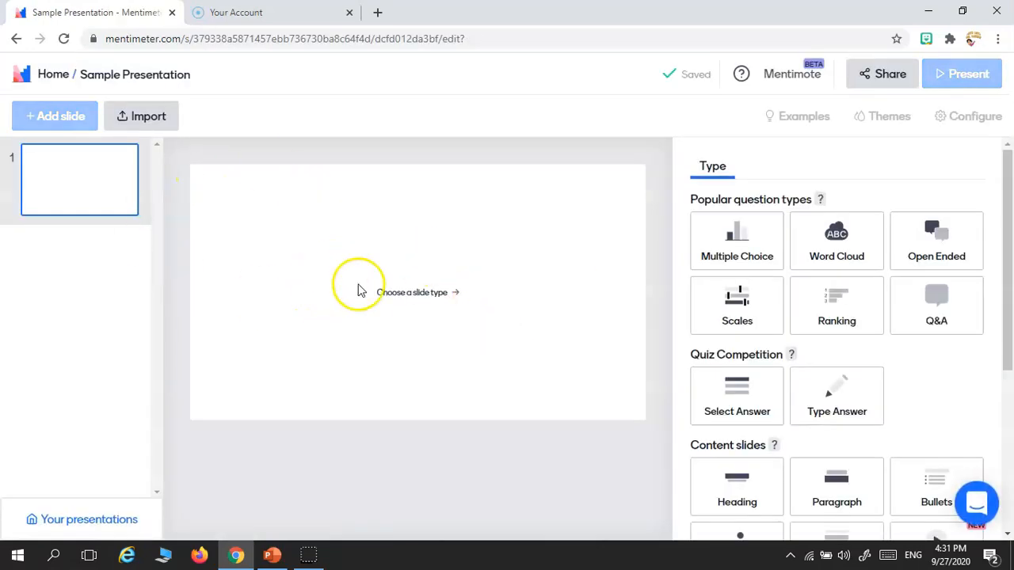
# Make slide 1 a Multiple Choice question reading 'How are you feeling today?'.
pyautogui.click(735, 241)
pyautogui.write('H')
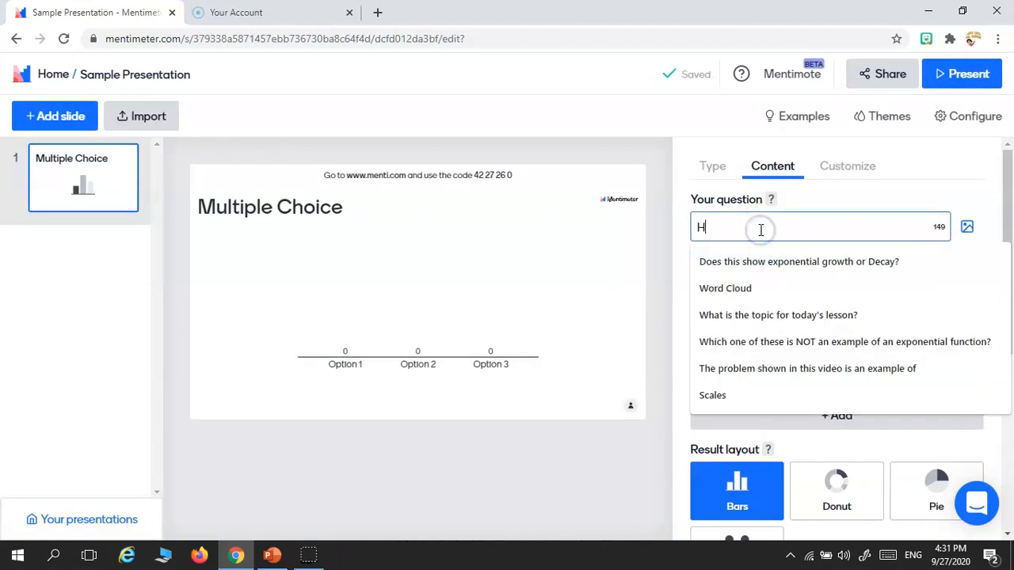
pyautogui.write('ow are y')
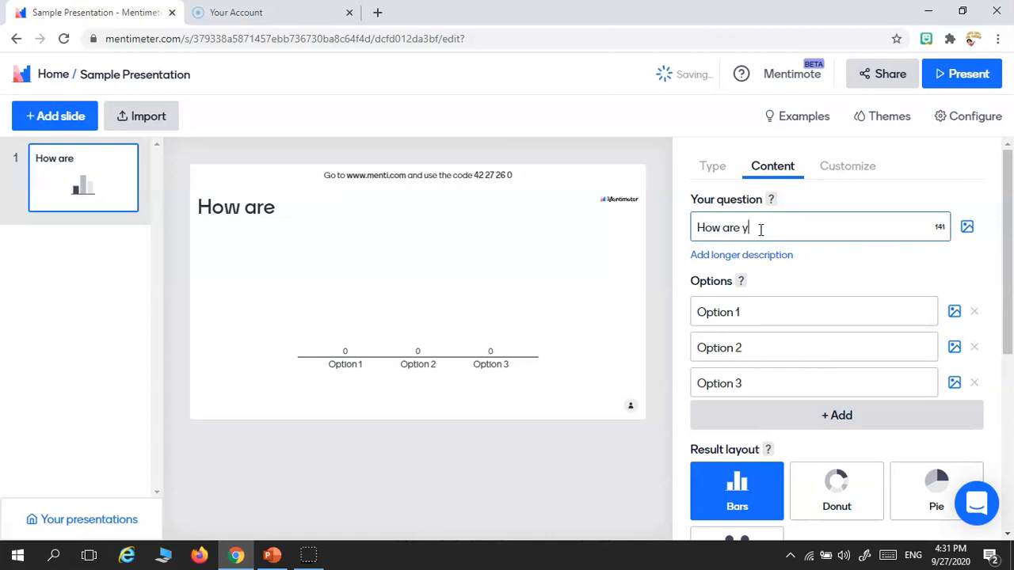
pyautogui.write('ou feeling')
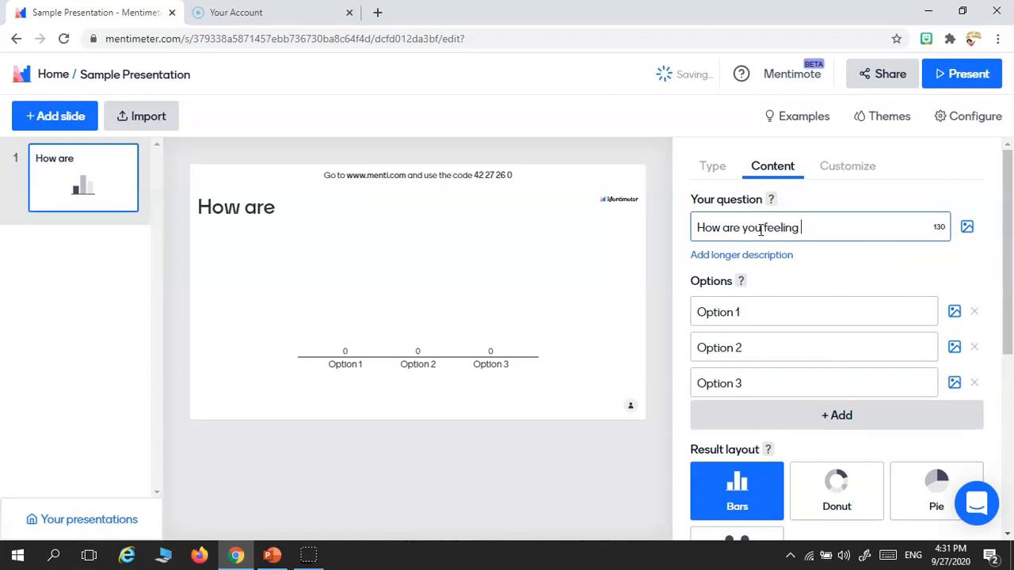
pyautogui.write('today')
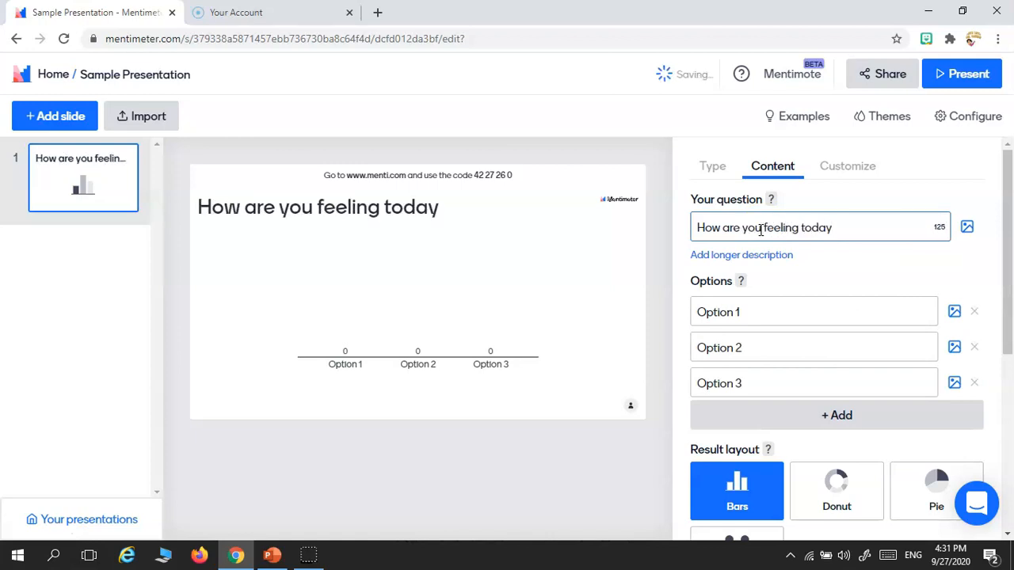
pyautogui.write('>')
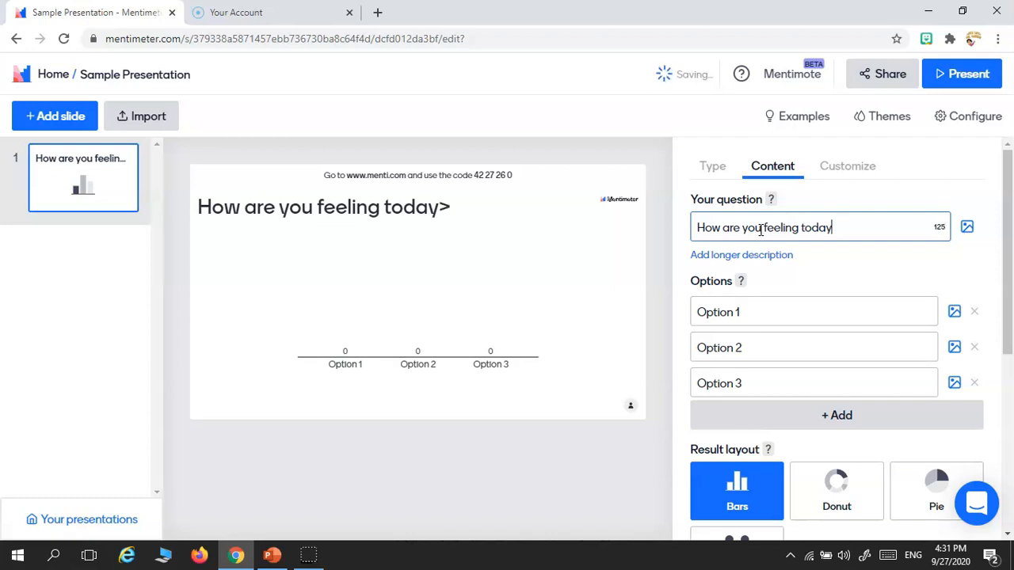
pyautogui.write('?')
pyautogui.click(814, 312)
pyautogui.write('Good')
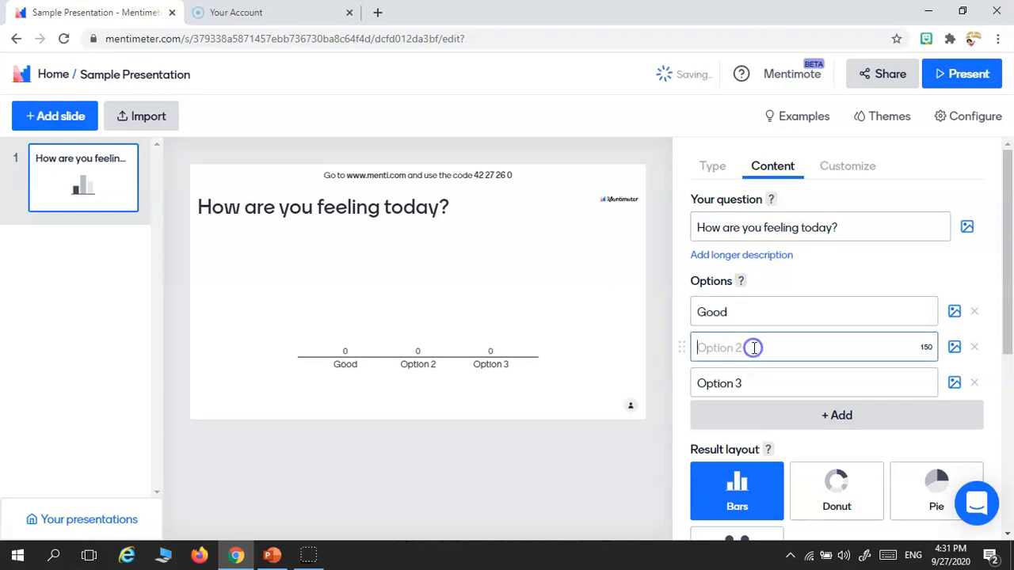
# Fill the answer options as Good, Fine and Not sure.
pyautogui.write('Fine')
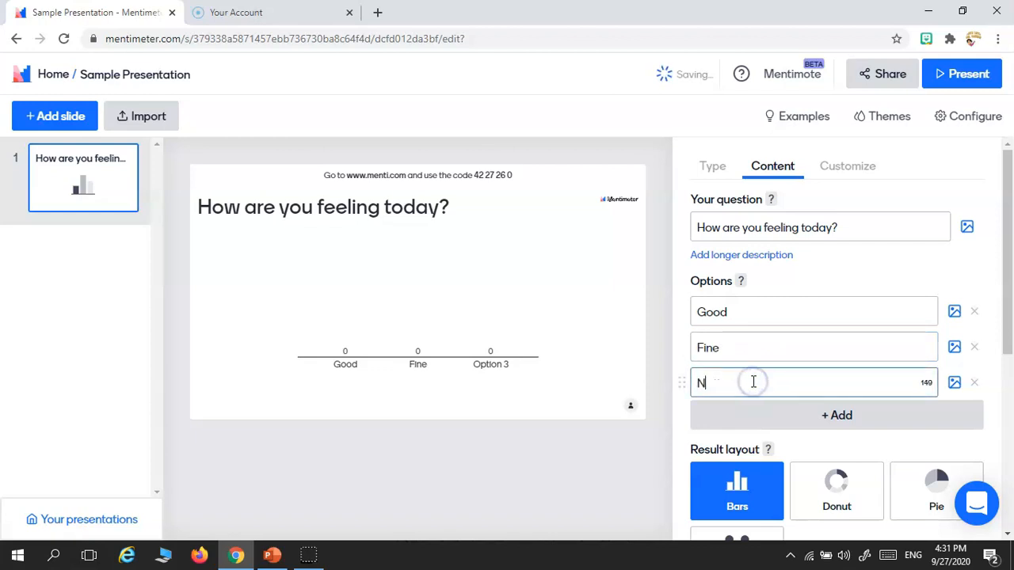
pyautogui.write('ot sure')
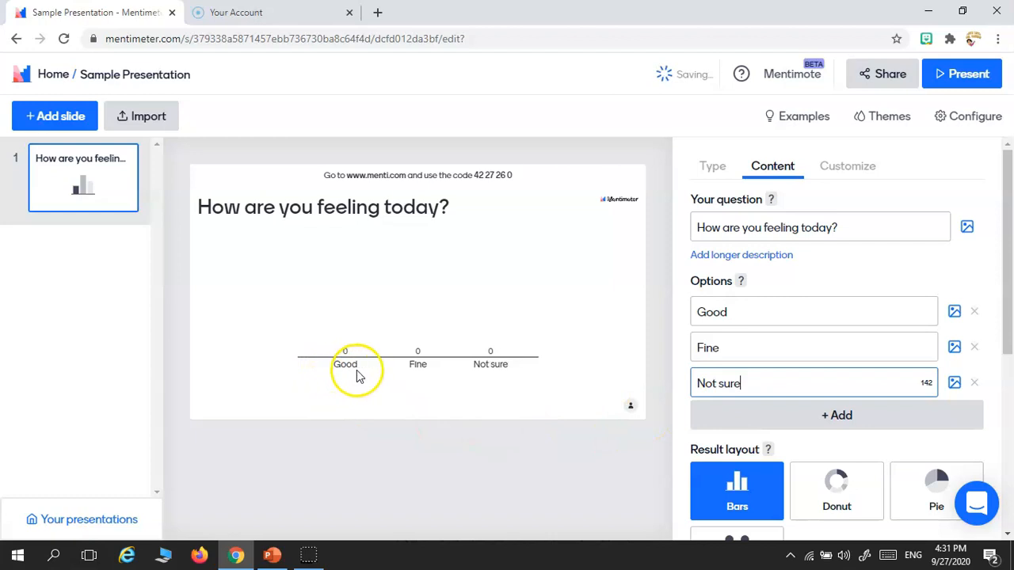
pyautogui.moveTo(521, 393)
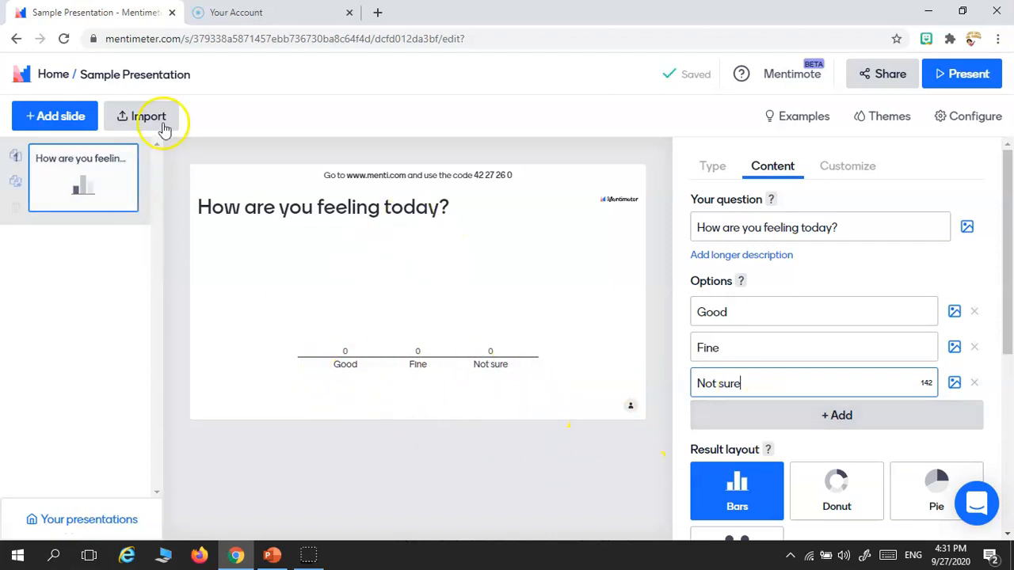
pyautogui.moveTo(422, 60)
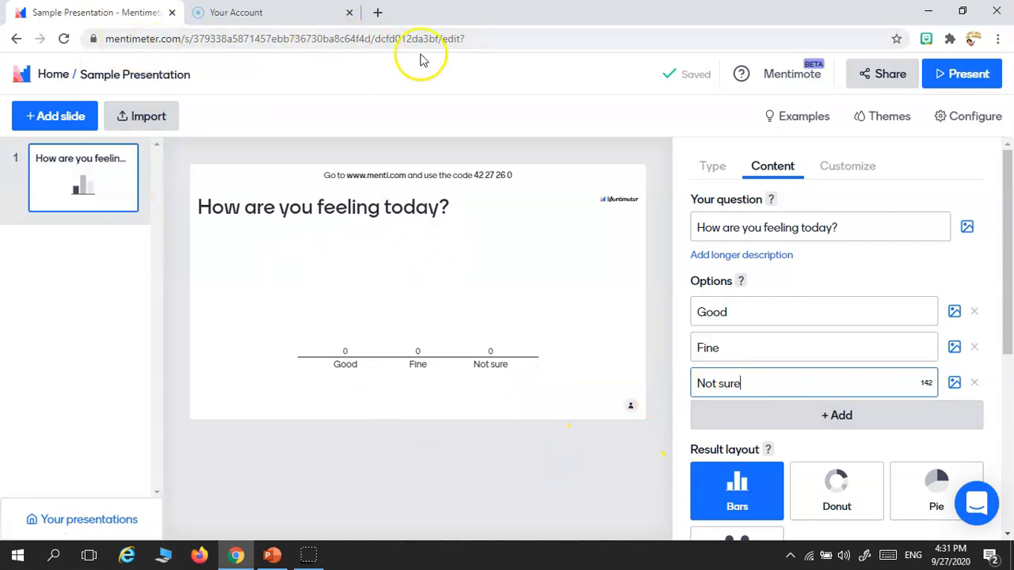
# Select and copy the Sample Presentation's full web link from the address bar.
pyautogui.click(472, 38)
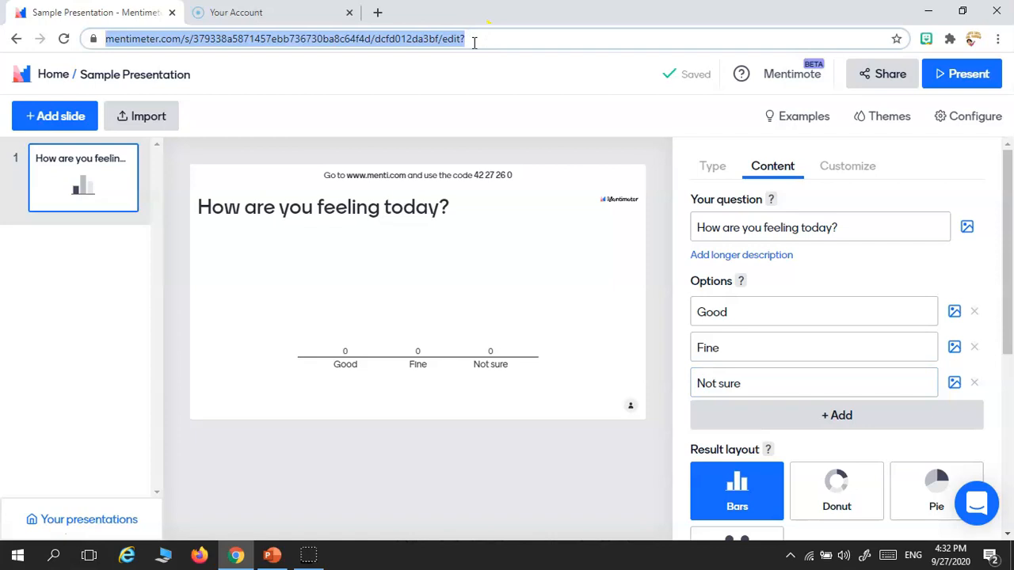
pyautogui.click(272, 554)
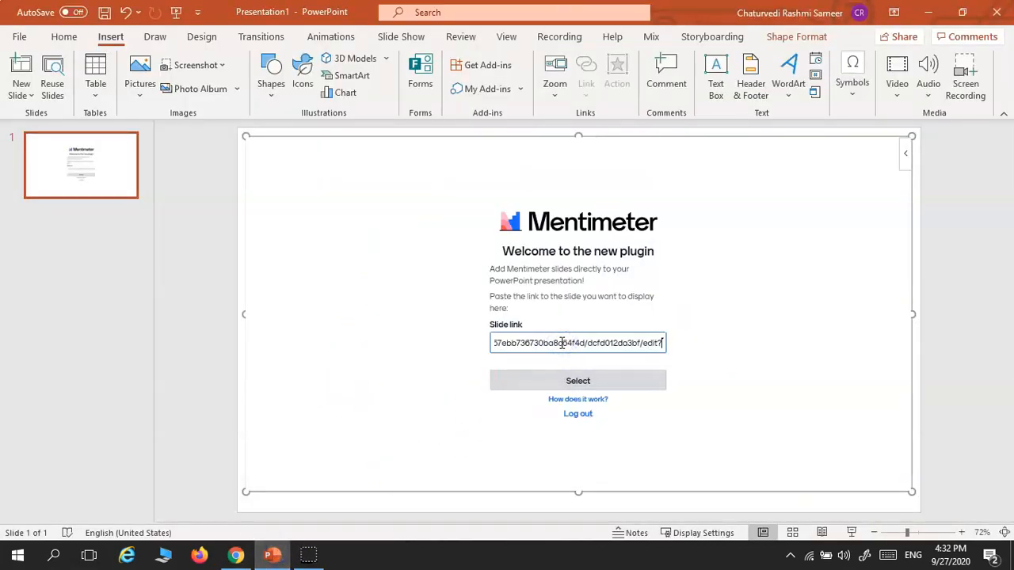
# Load the pasted link so slide 1 embeds the 'How are you feeling today?' poll.
pyautogui.click(577, 380)
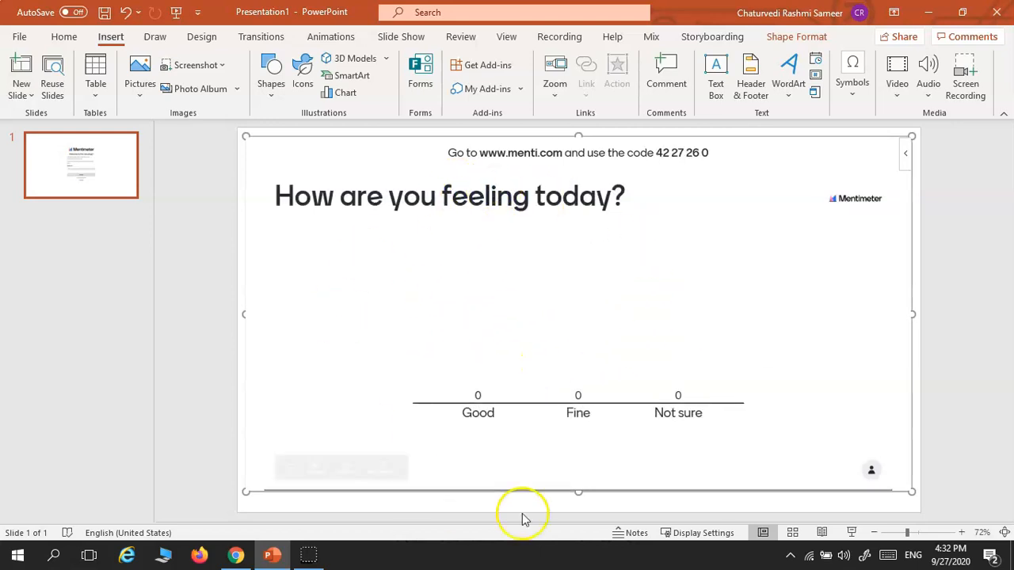
pyautogui.moveTo(463, 172)
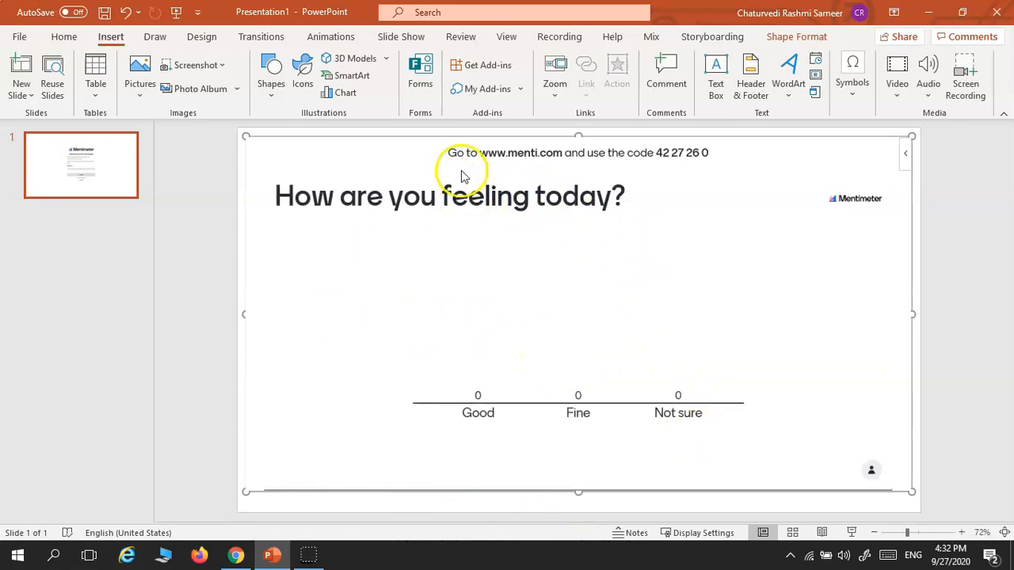
pyautogui.moveTo(695, 152)
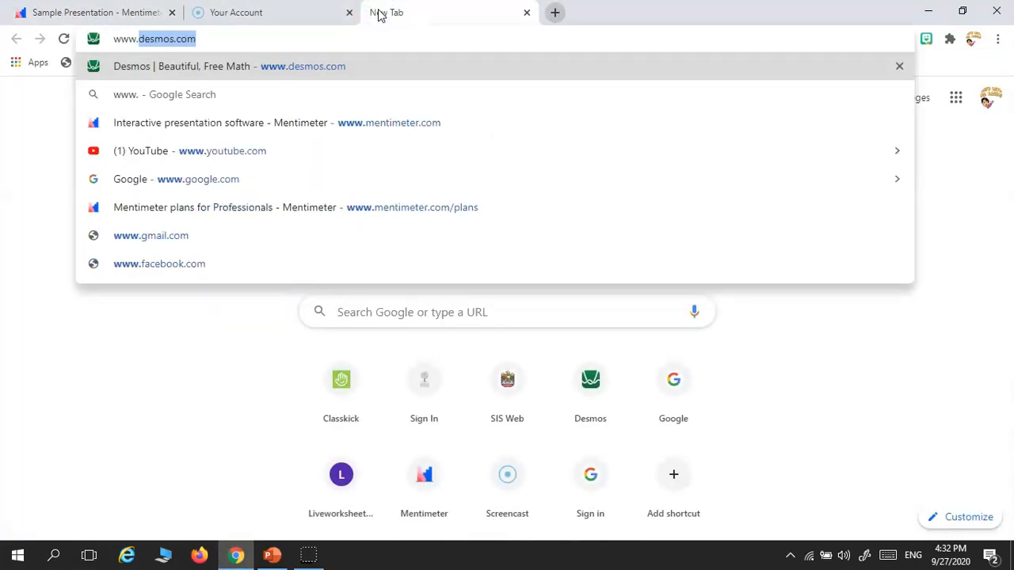
# Join the poll as a participant at menti.com with code 4227260.
pyautogui.write('www.menti.c')
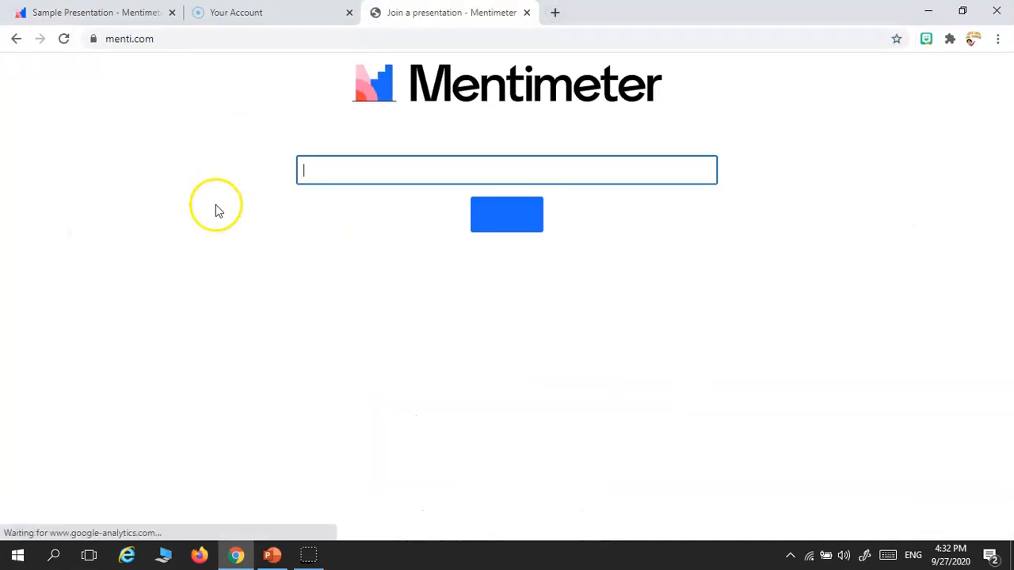
pyautogui.click(273, 554)
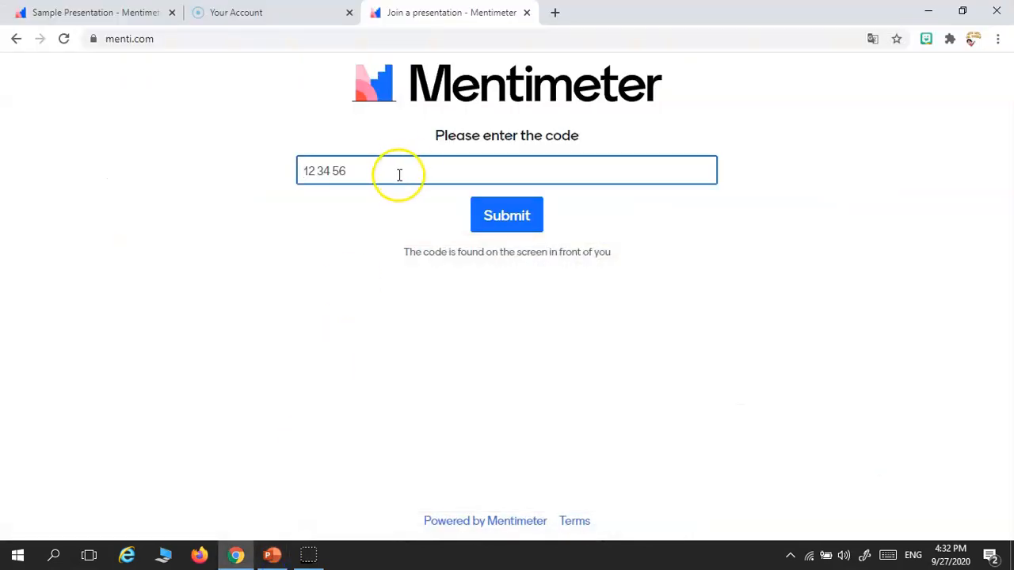
pyautogui.write('4227')
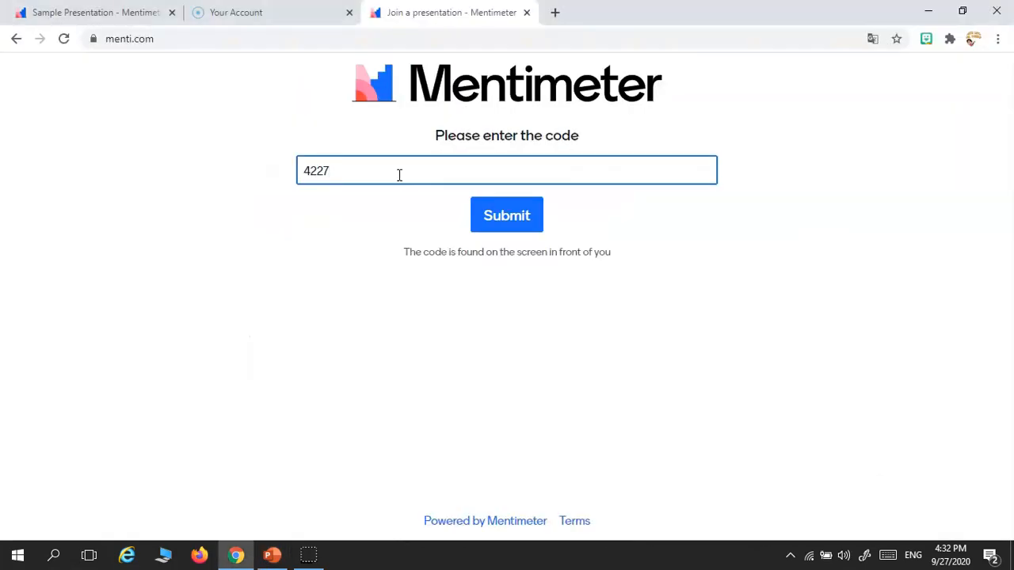
pyautogui.write('260')
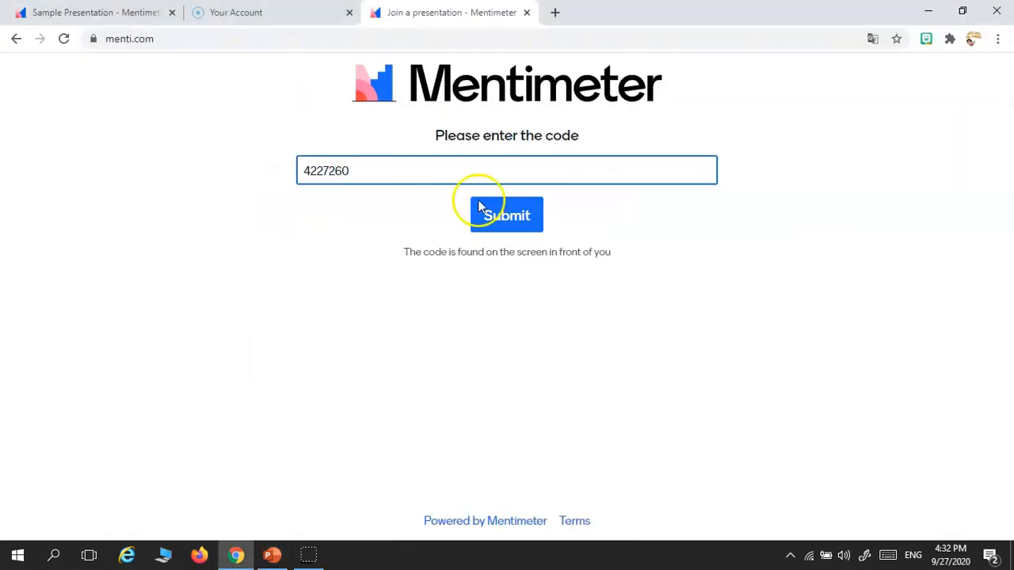
pyautogui.click(507, 215)
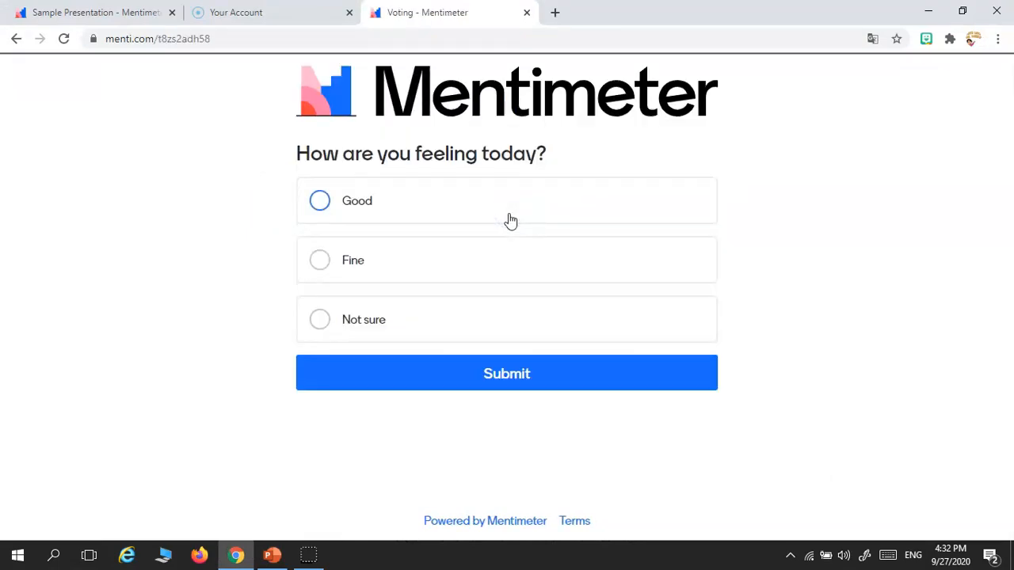
# Submit a vote for Good on 'How are you feeling today?'.
pyautogui.click(320, 199)
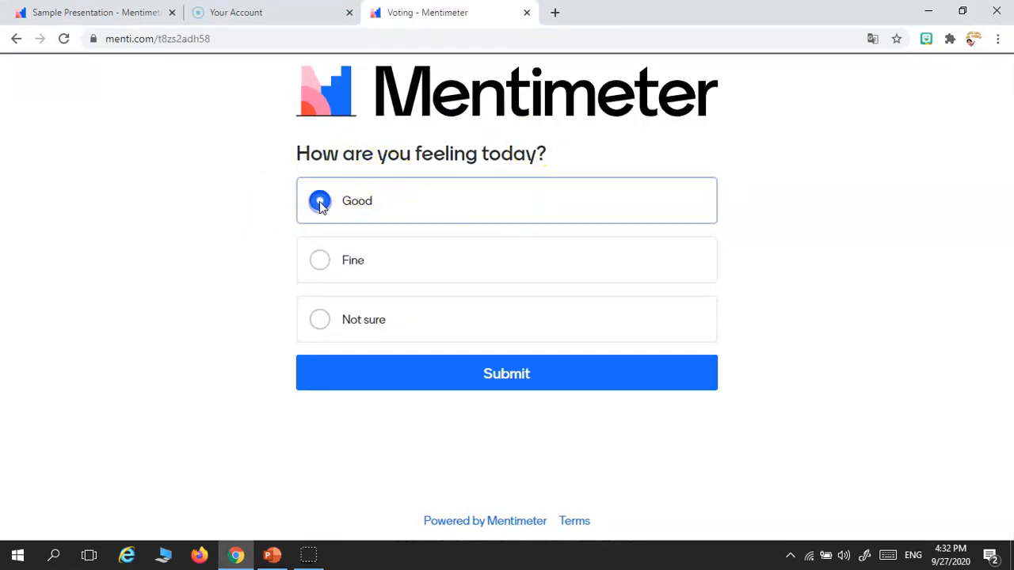
pyautogui.click(507, 374)
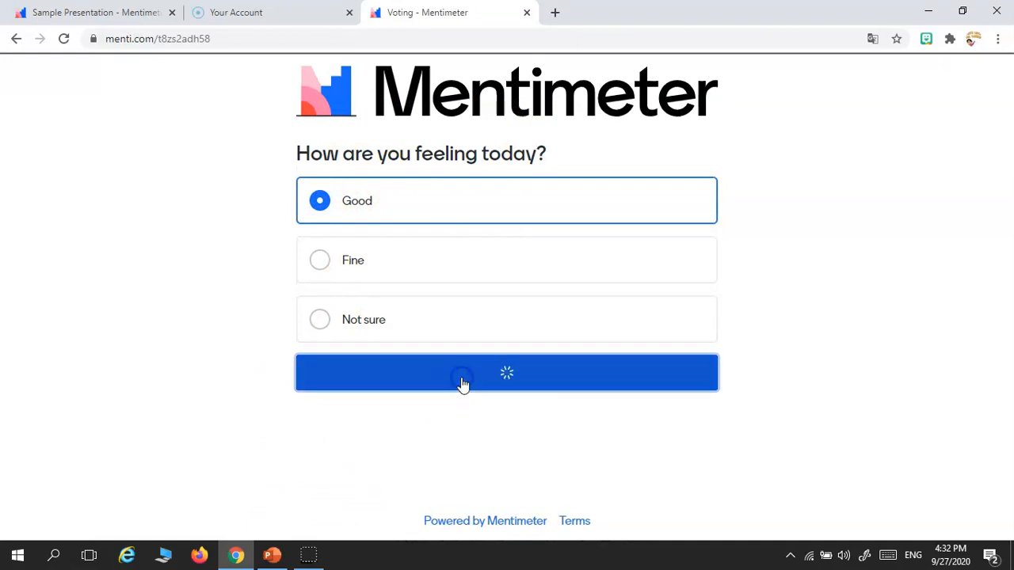
pyautogui.click(273, 554)
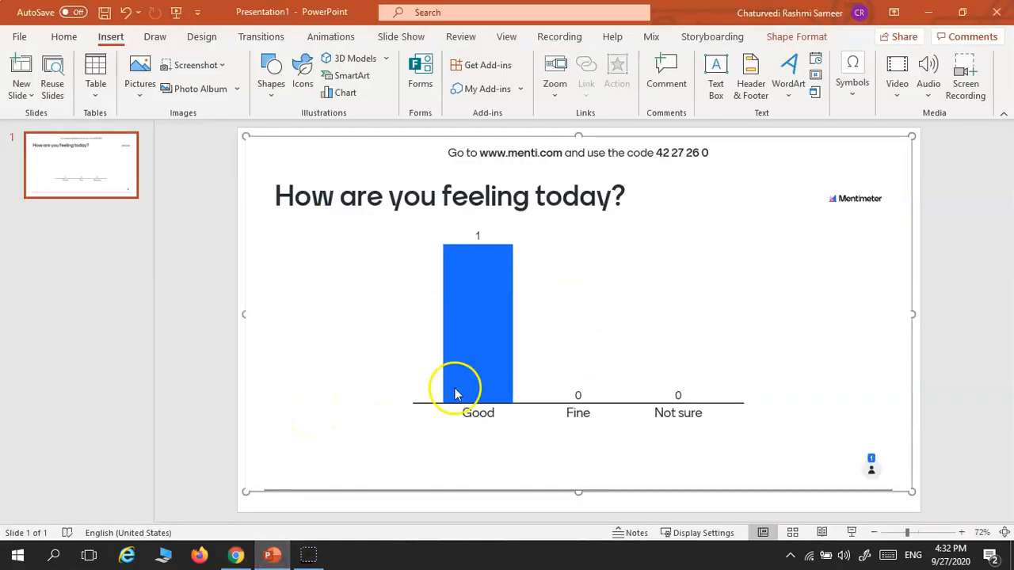
pyautogui.moveTo(678, 399)
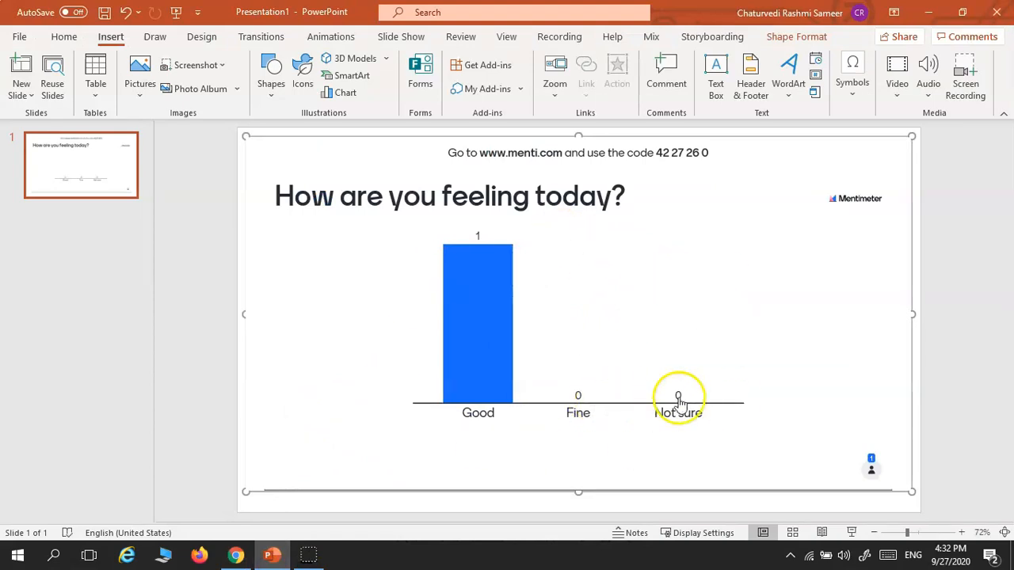
pyautogui.moveTo(564, 399)
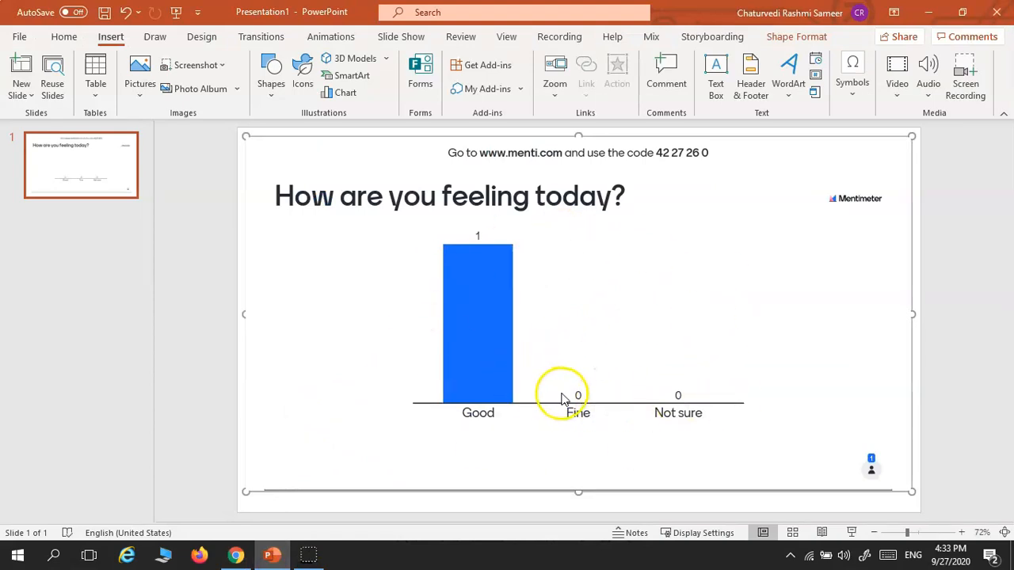
pyautogui.moveTo(434, 333)
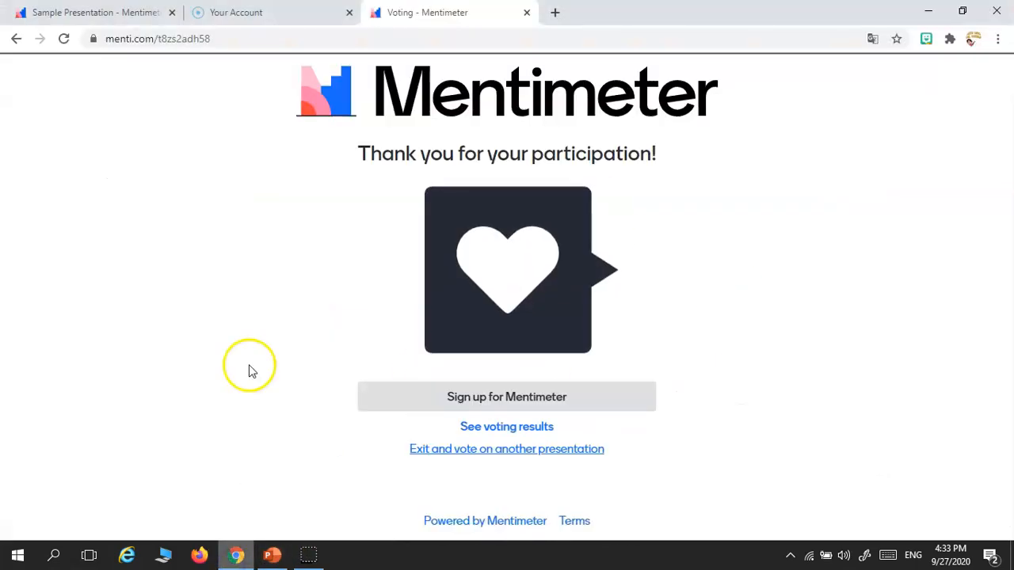
# Add a second Word Cloud slide to the Sample Presentation.
pyautogui.click(91, 12)
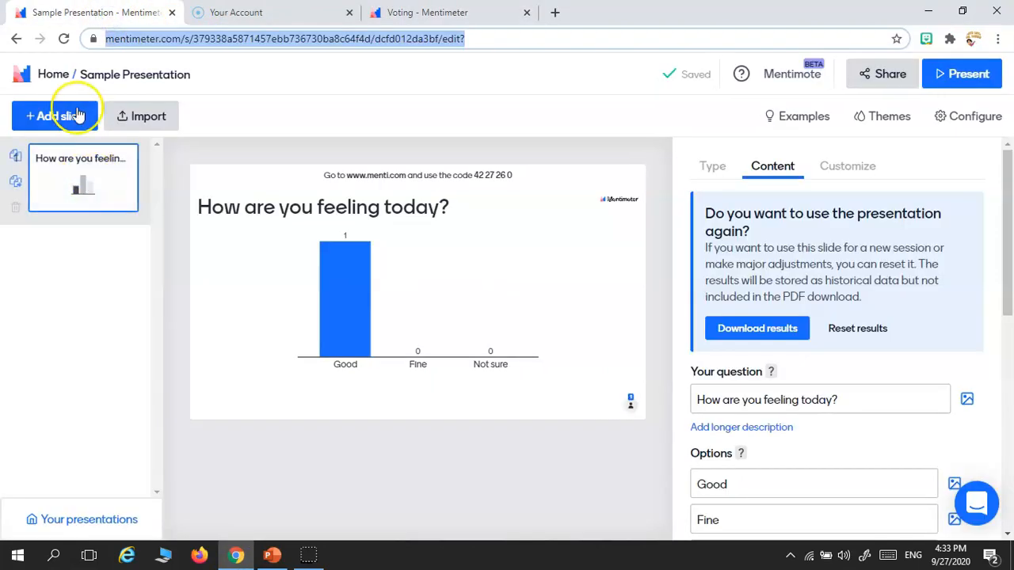
pyautogui.click(55, 115)
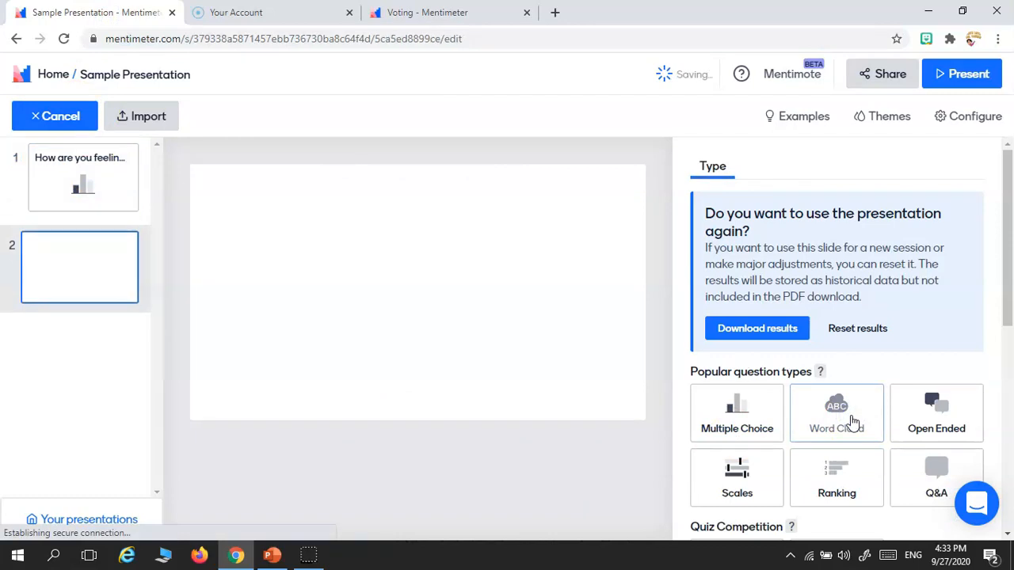
pyautogui.click(836, 412)
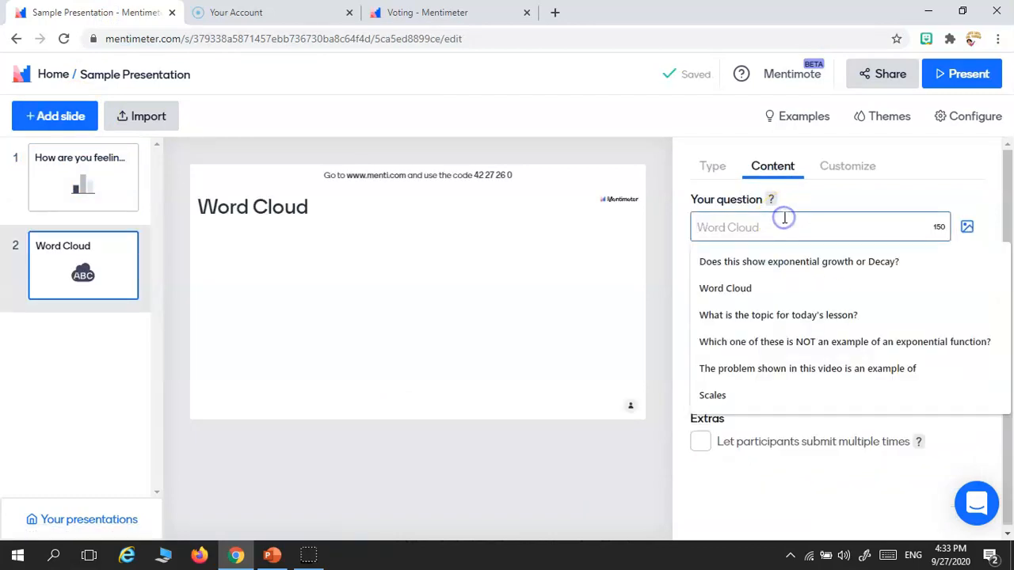
# Enter the question 'What do you think the word "Substitution" means?' on slide 2.
pyautogui.write('What')
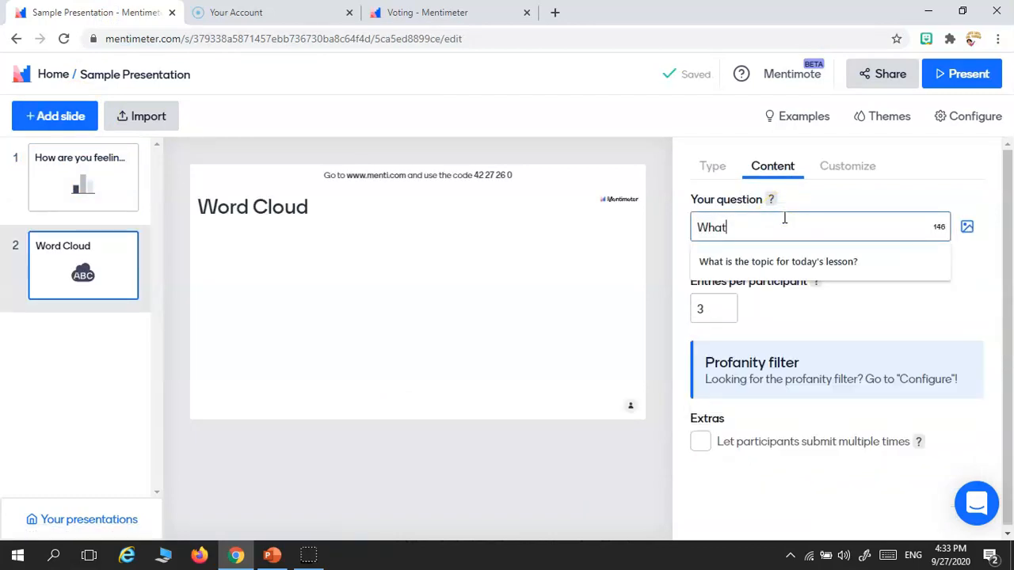
pyautogui.write('do')
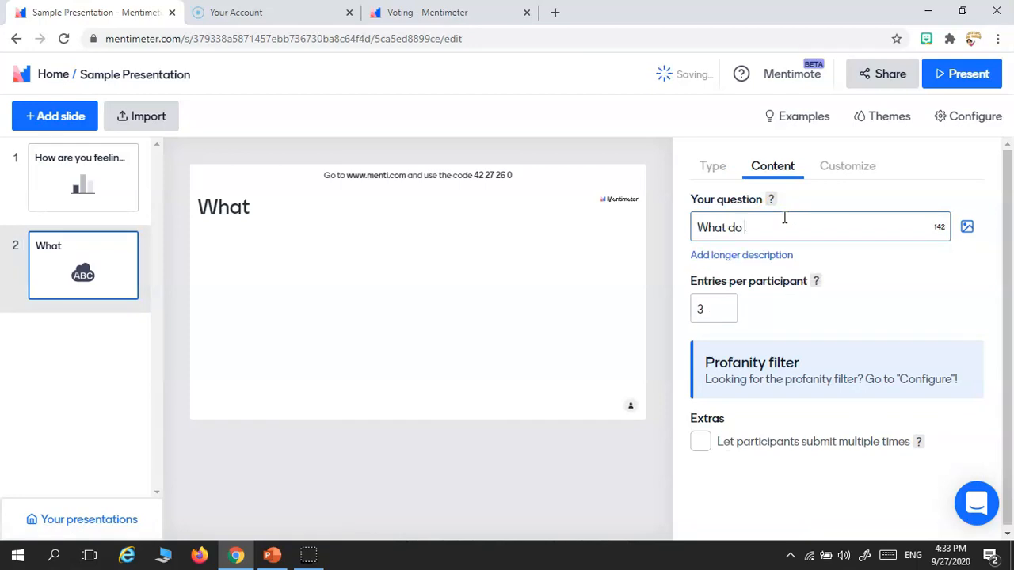
pyautogui.write('you think t')
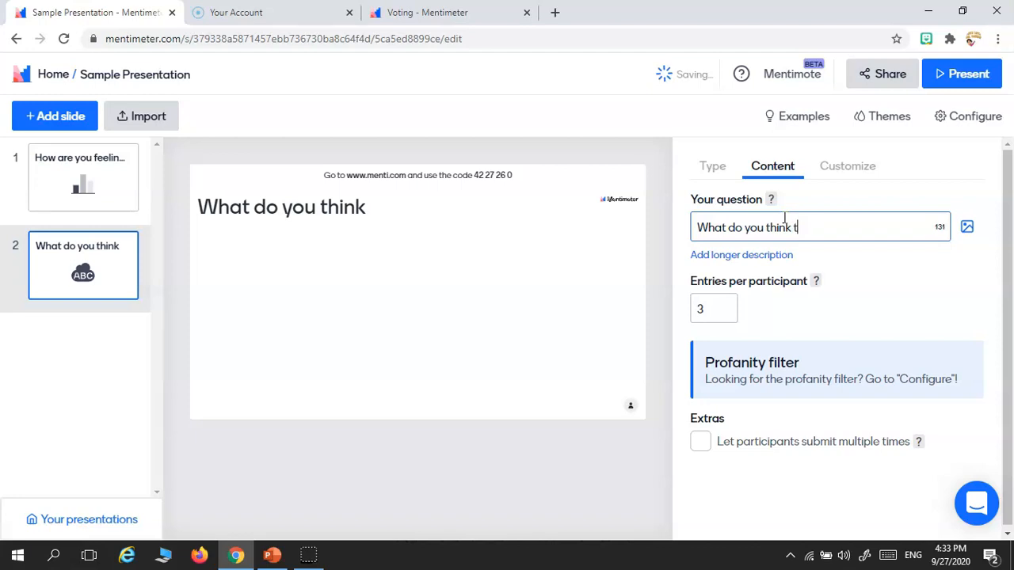
pyautogui.write('he word')
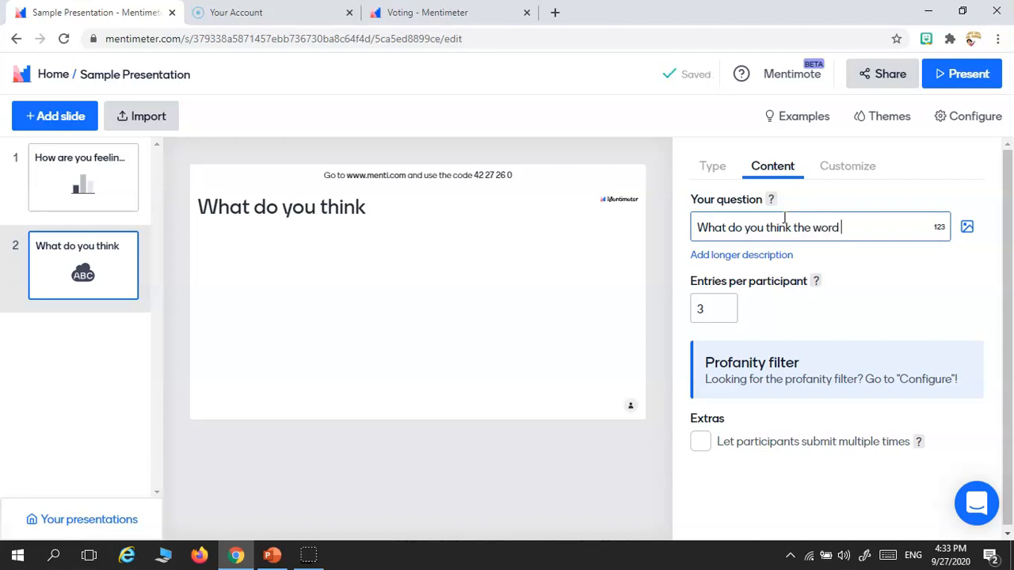
pyautogui.write('"Sub')
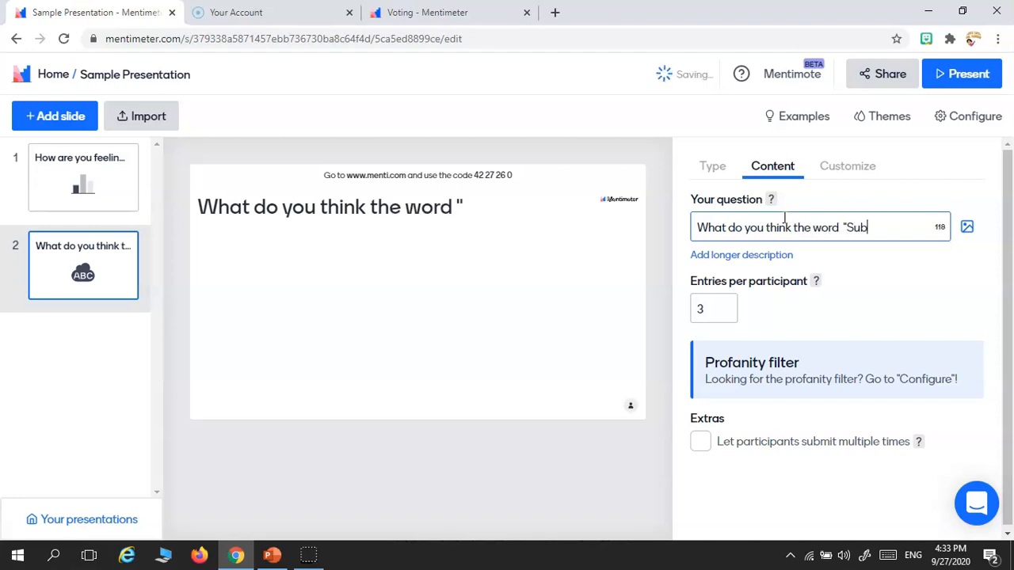
pyautogui.write('titution')
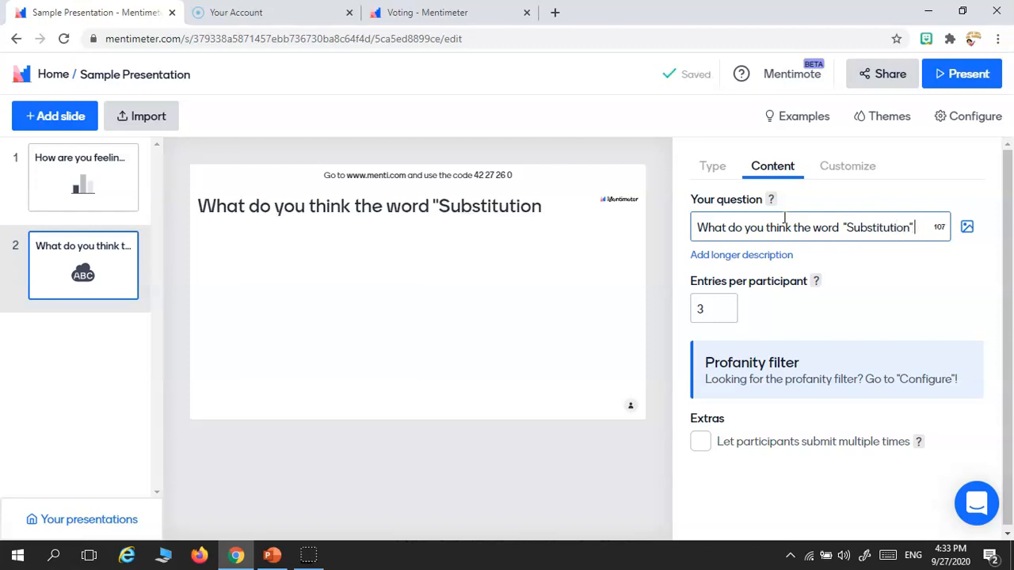
pyautogui.write('Means')
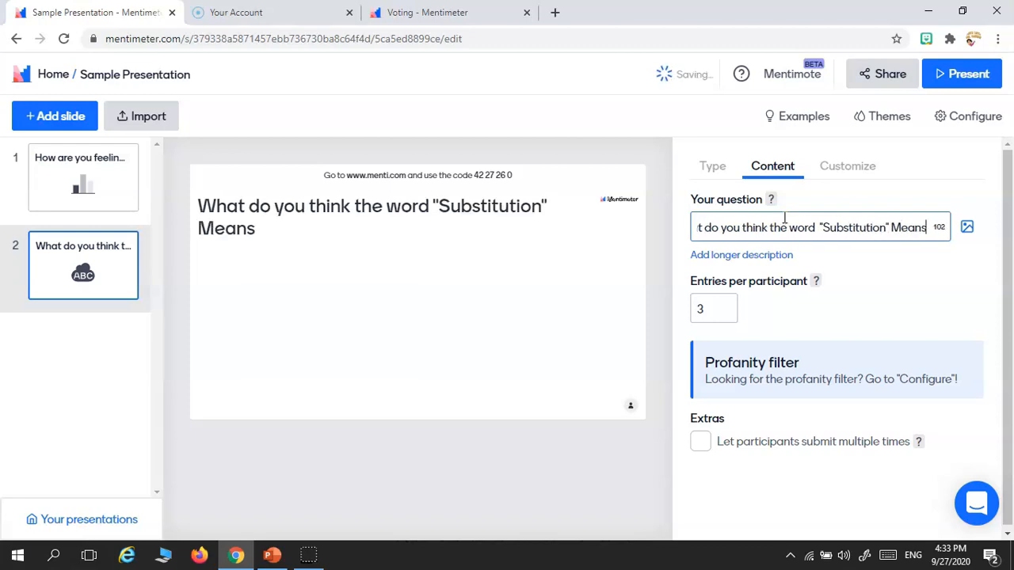
pyautogui.write('?')
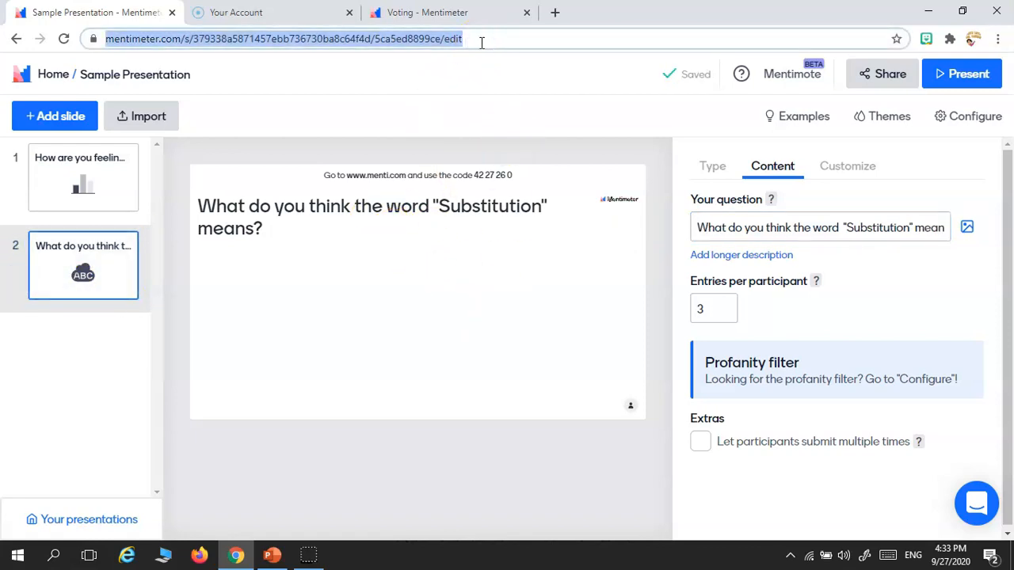
pyautogui.click(273, 555)
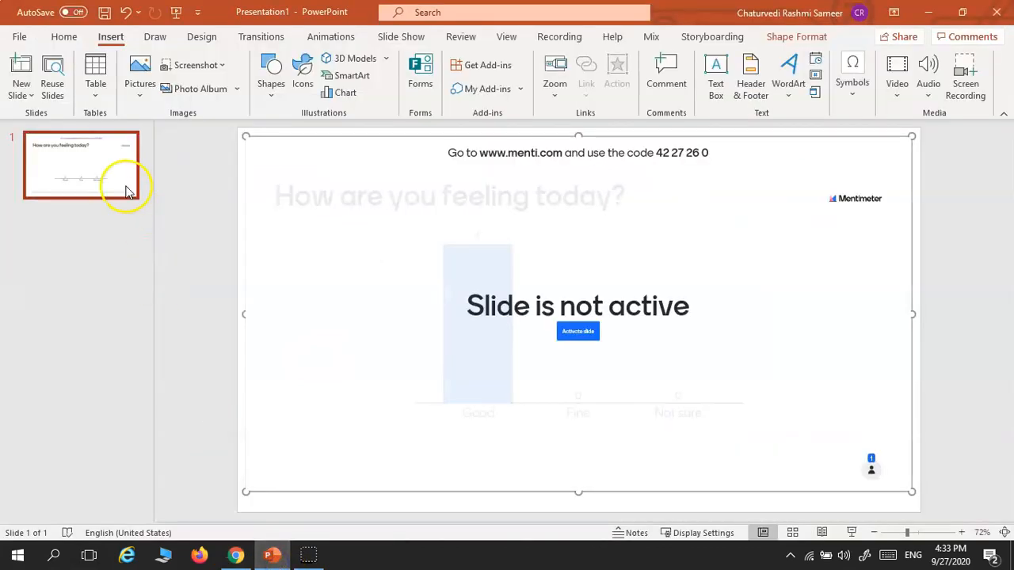
# Add a second PowerPoint slide and insert the Mentimeter add-in onto it.
pyautogui.rightClick(83, 163)
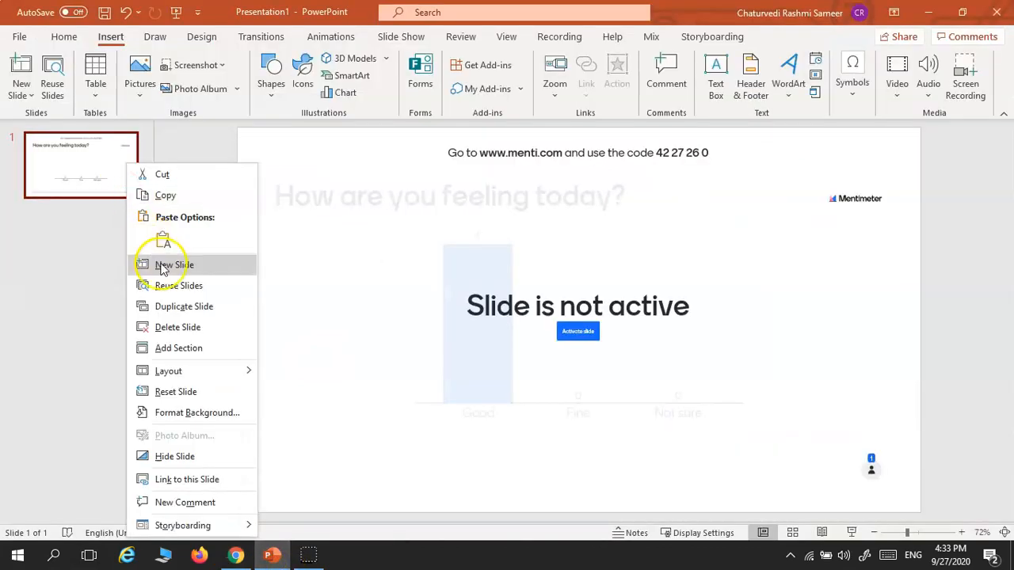
pyautogui.click(174, 265)
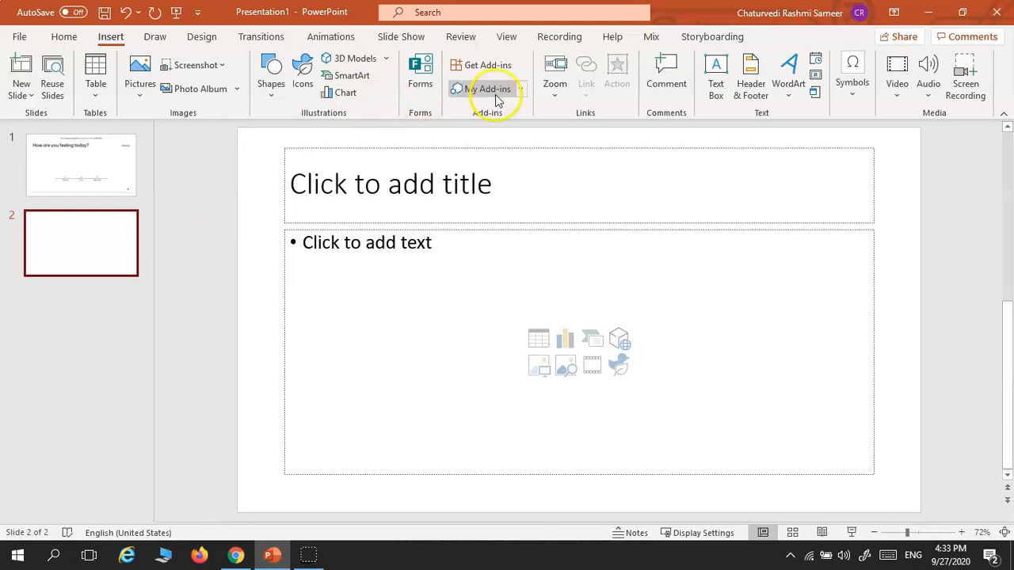
pyautogui.click(495, 88)
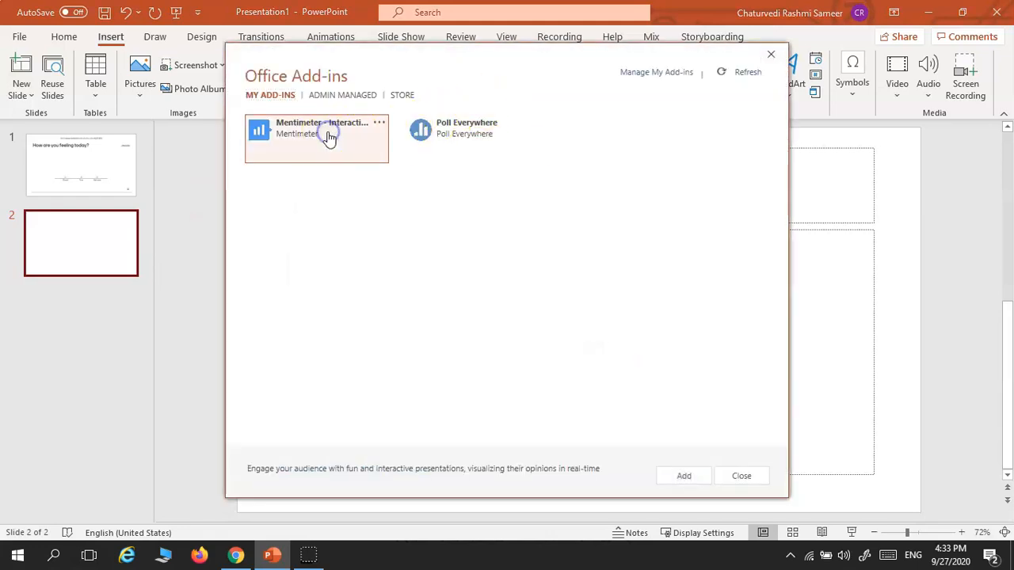
pyautogui.click(682, 475)
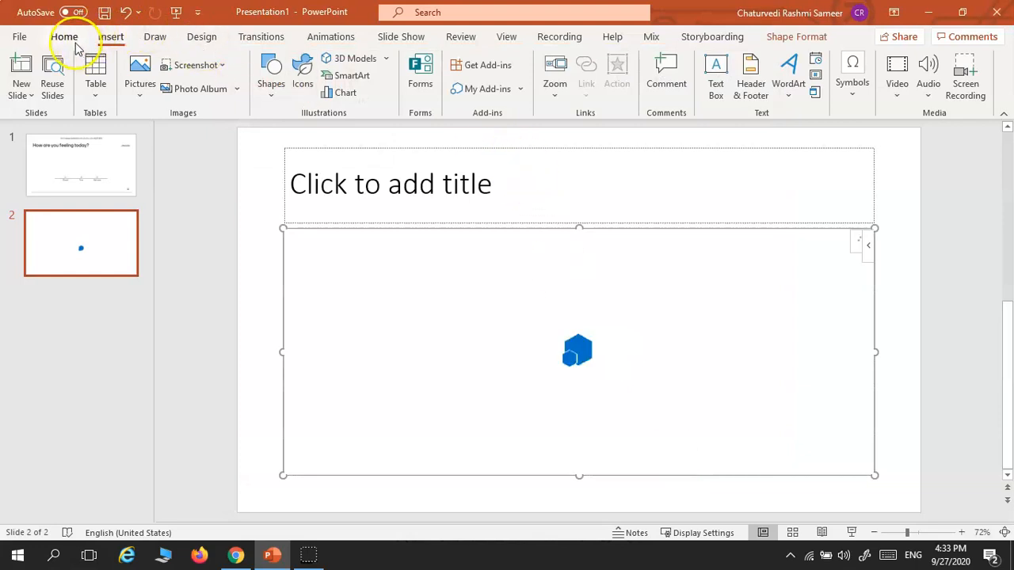
# Embed the Mentimeter word-cloud question on slide 2 from the pasted slide link, then switch to the browser.
pyautogui.click(168, 59)
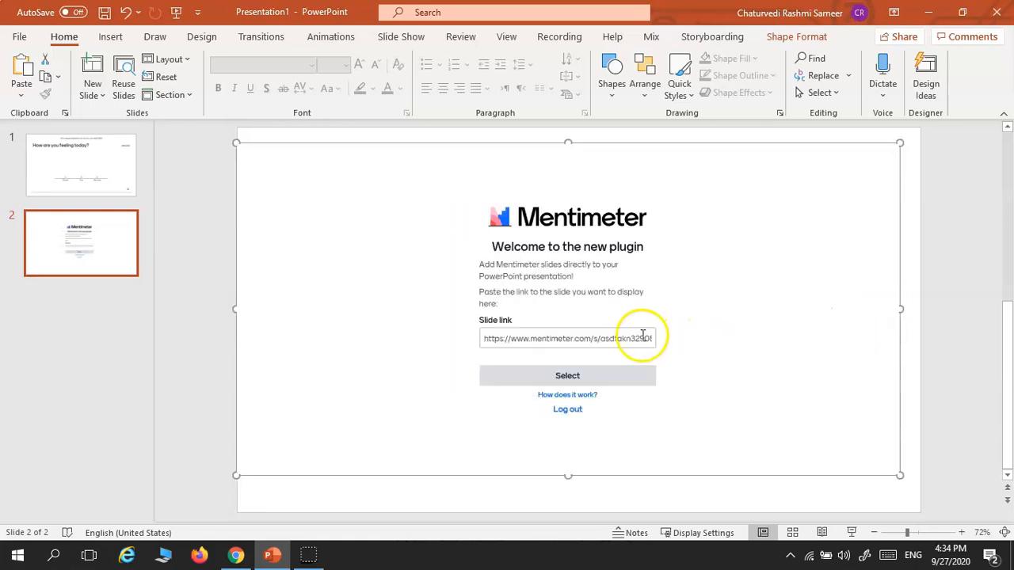
pyautogui.write('57ebb736730ba8c64f4d/5ca5ed8899ce/edit')
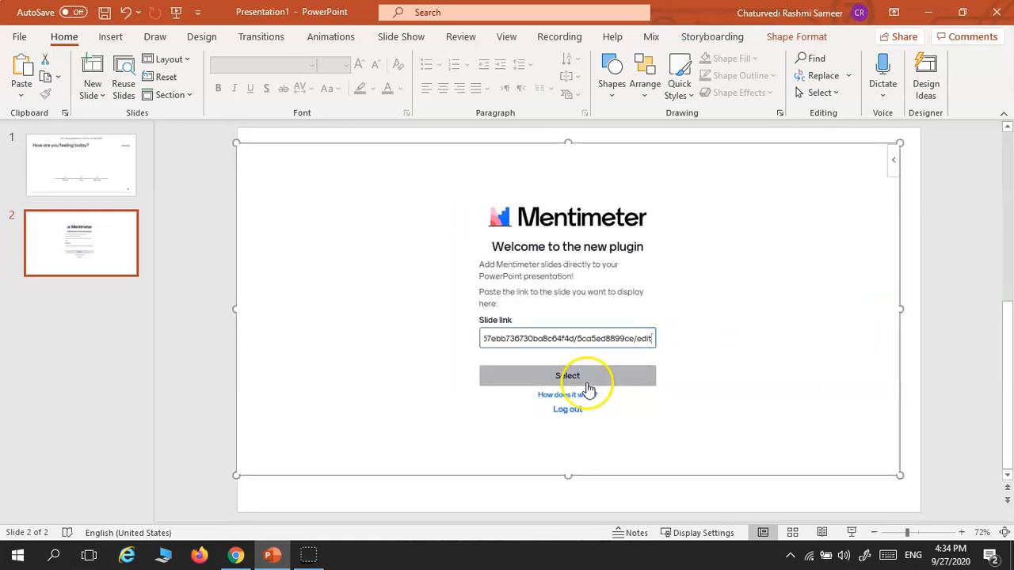
pyautogui.click(567, 375)
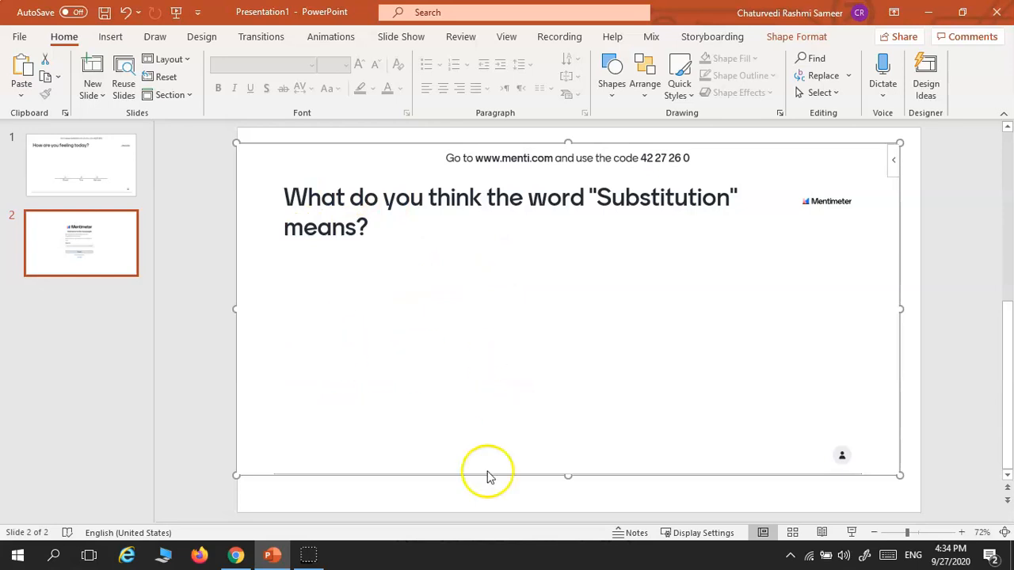
pyautogui.click(236, 554)
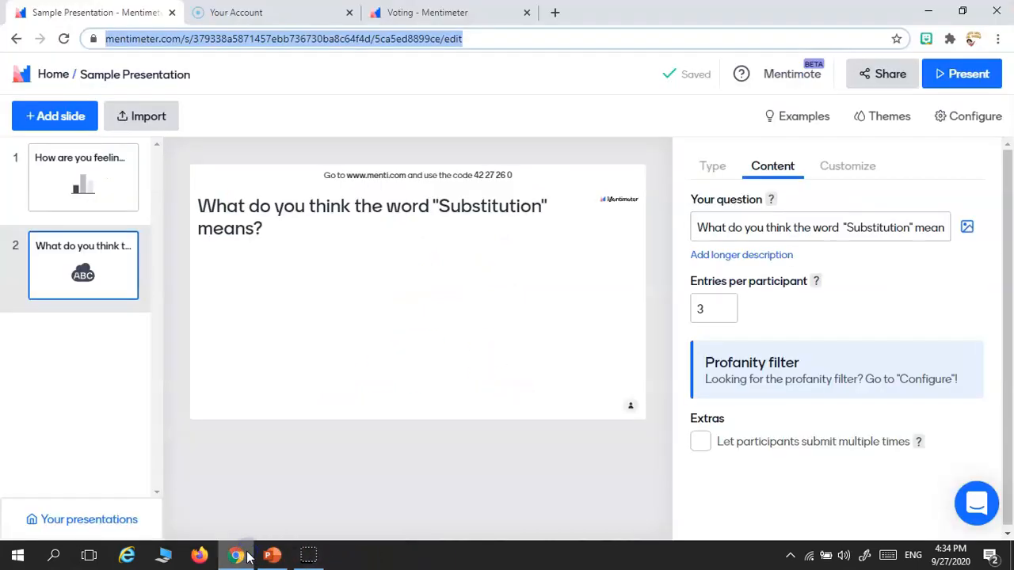
# Check slide 1's live poll (one vote for Good) in Slide Show view, then return to Mentimeter.
pyautogui.click(273, 554)
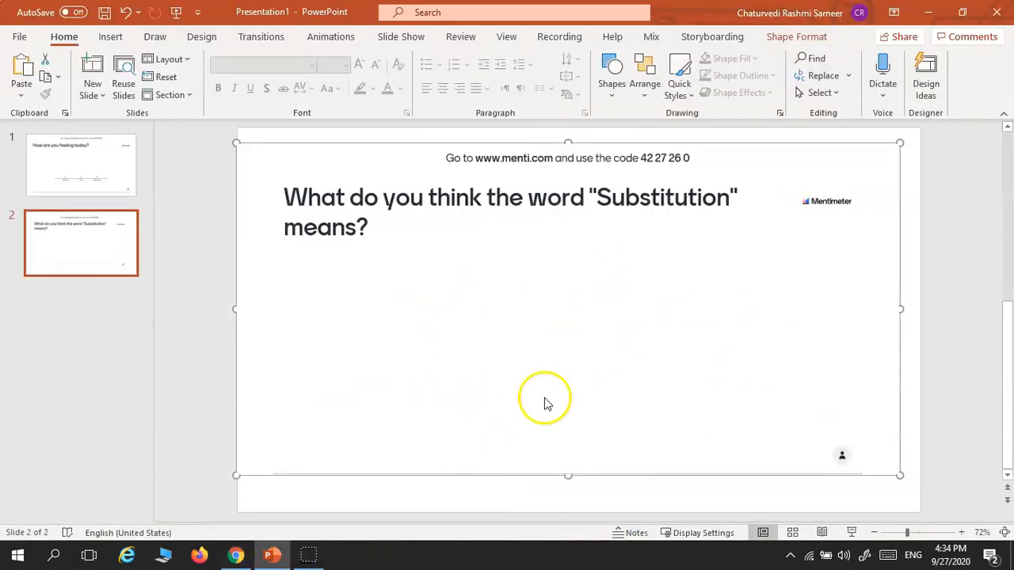
pyautogui.moveTo(618, 378)
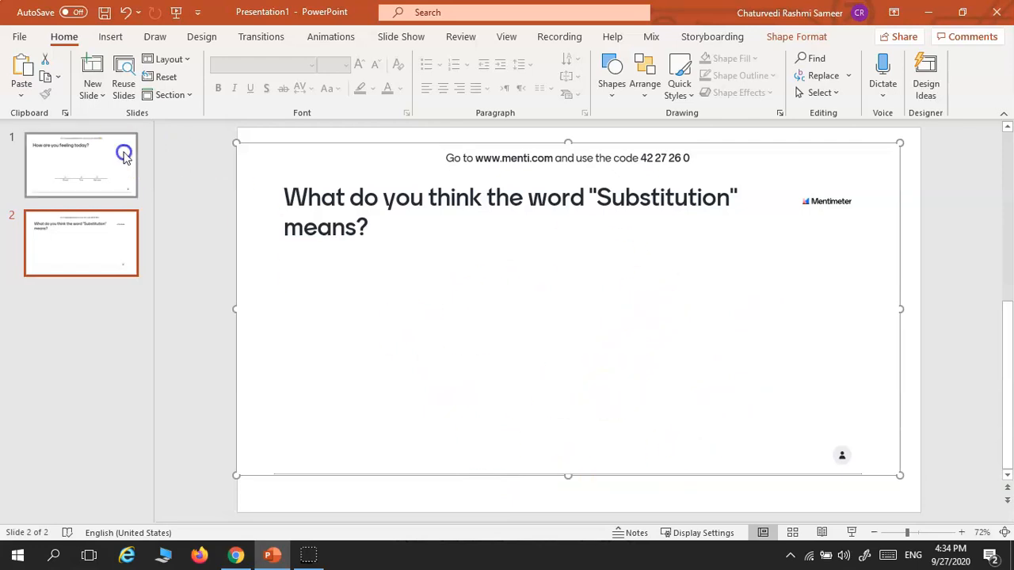
pyautogui.click(81, 163)
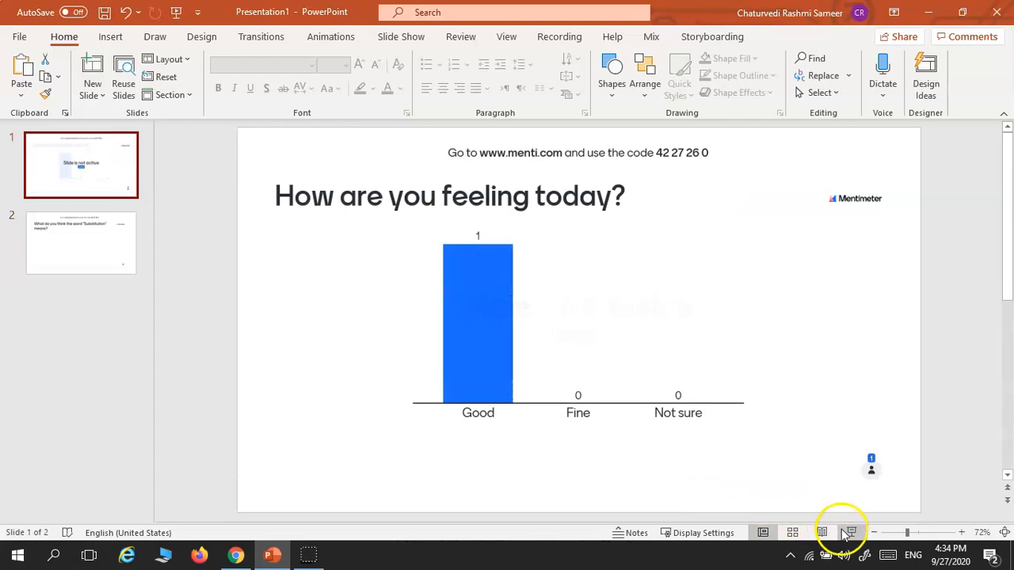
pyautogui.click(849, 532)
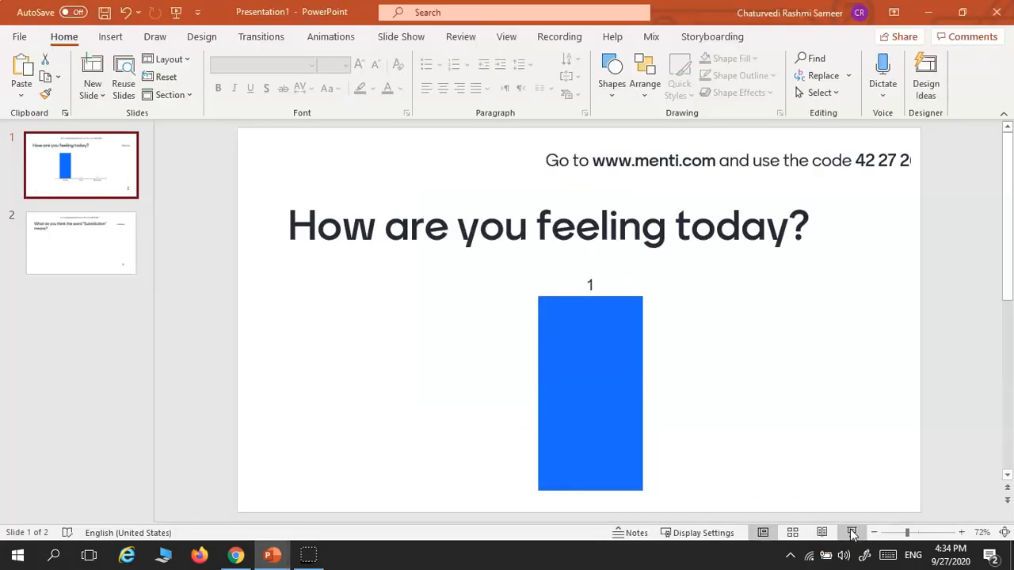
pyautogui.click(852, 532)
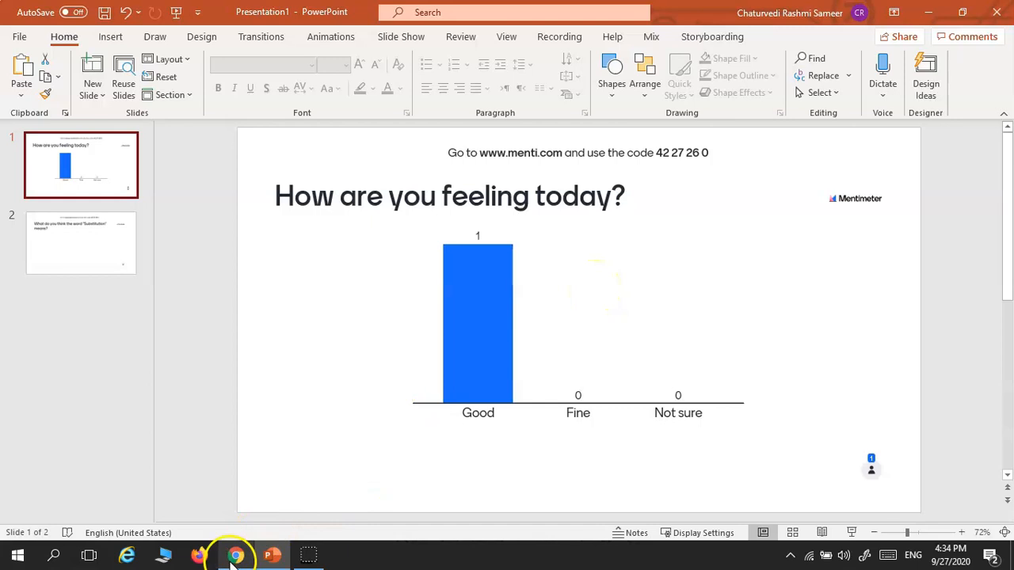
pyautogui.click(235, 555)
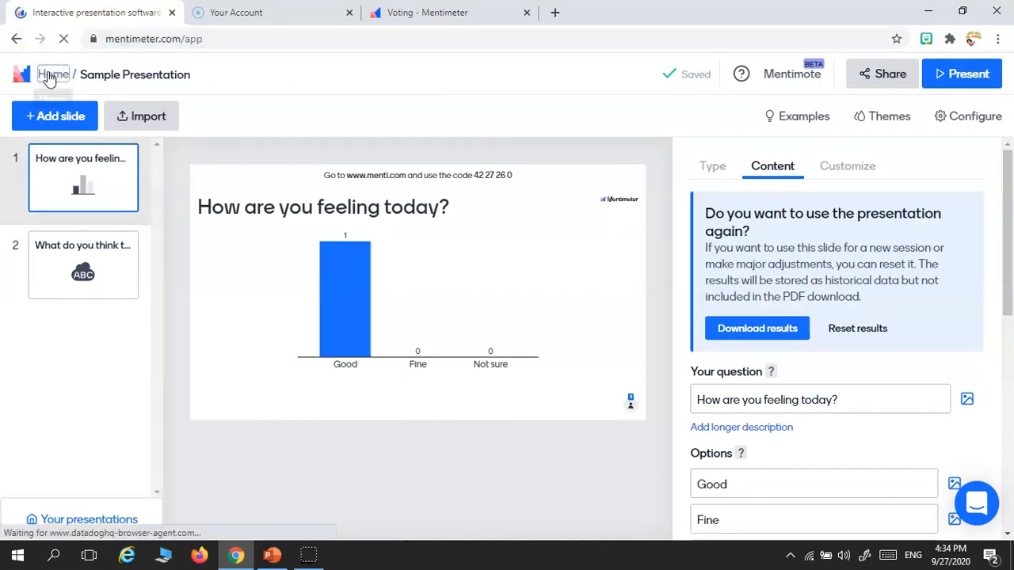
# From the presentations list, export the results of My First Presentation.
pyautogui.click(54, 75)
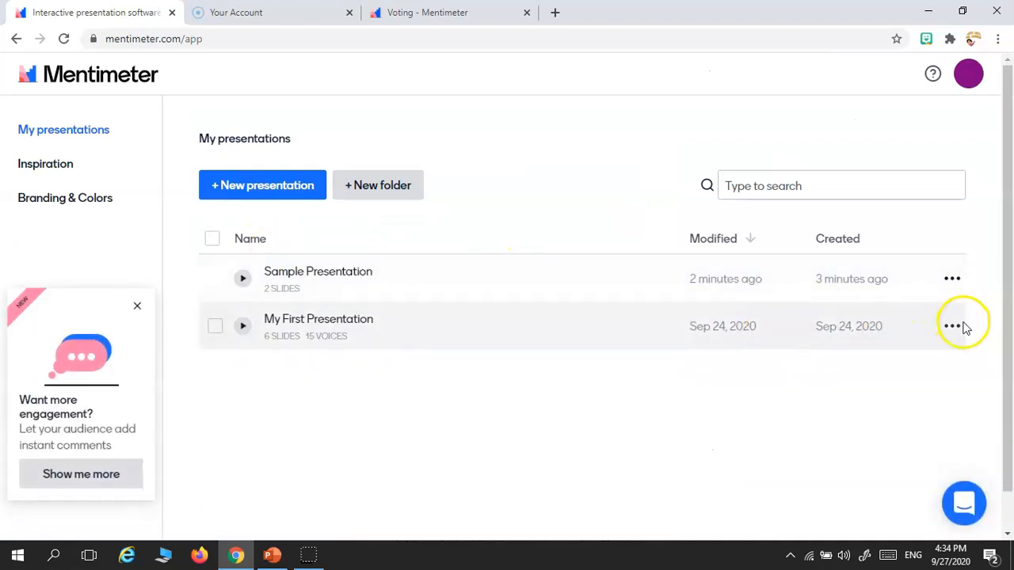
pyautogui.moveTo(952, 327)
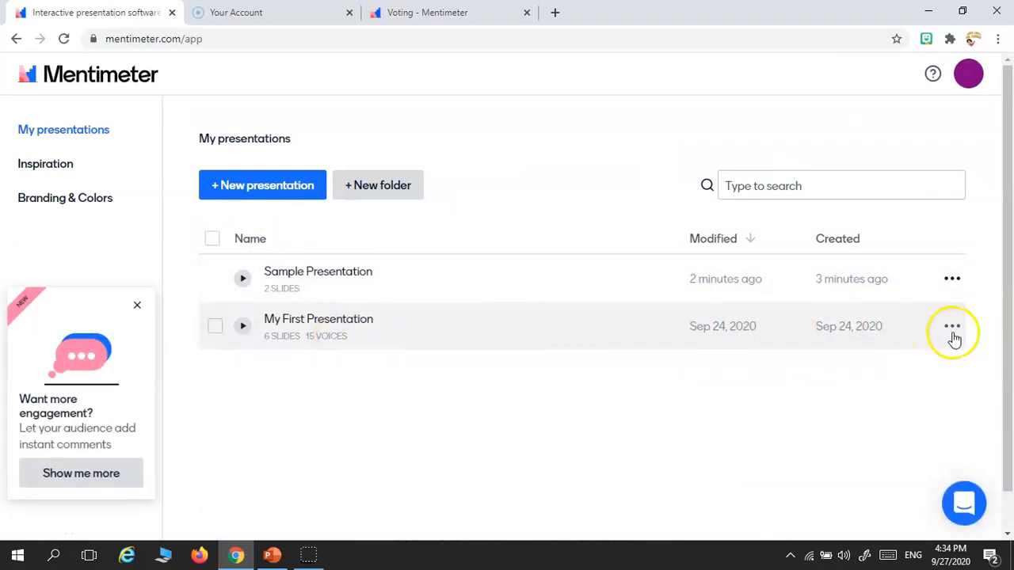
pyautogui.click(952, 326)
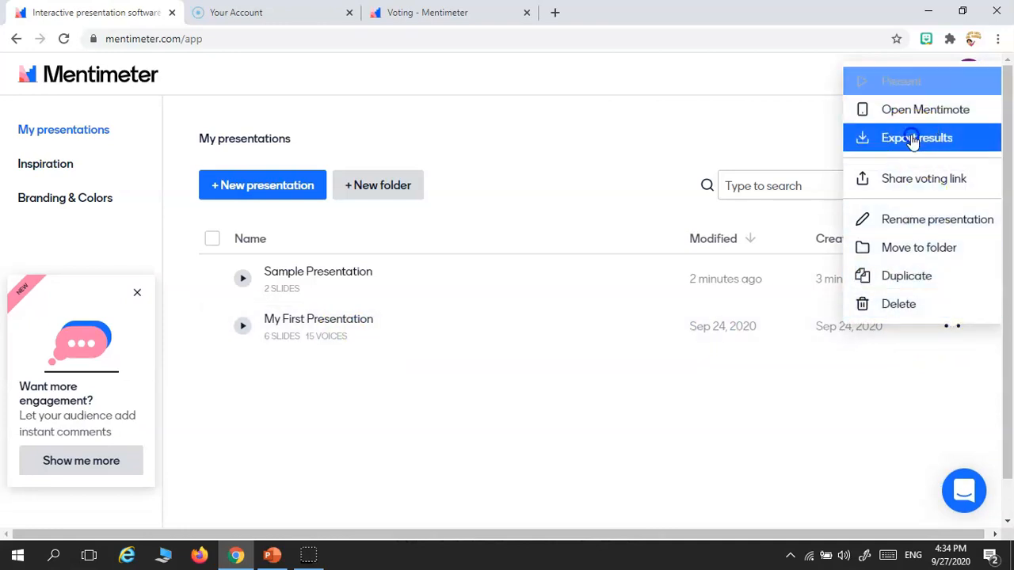
pyautogui.click(916, 136)
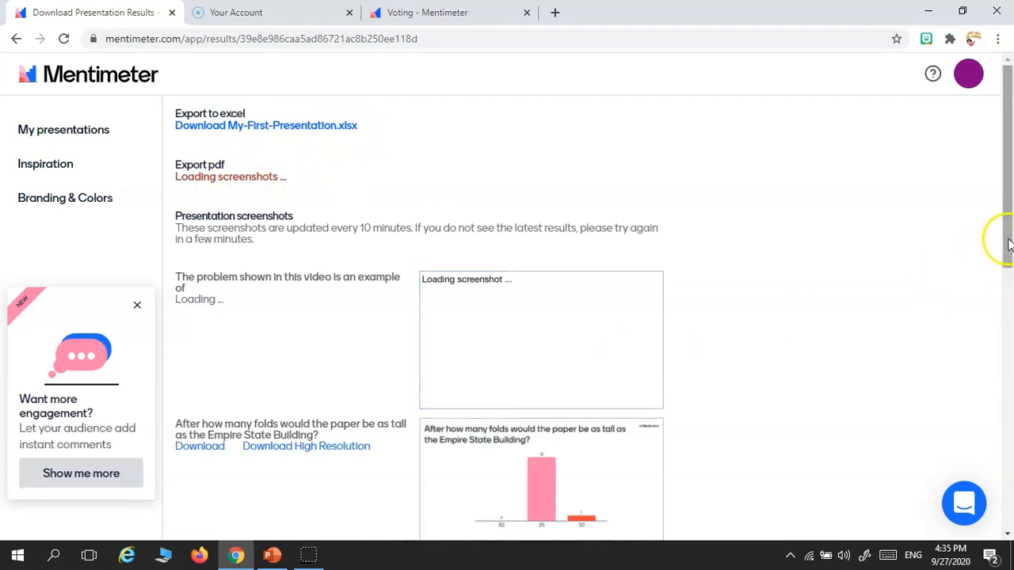
# Review the results screenshots on the export page, then bring the PowerPoint deck back in front.
pyautogui.scroll(-3)
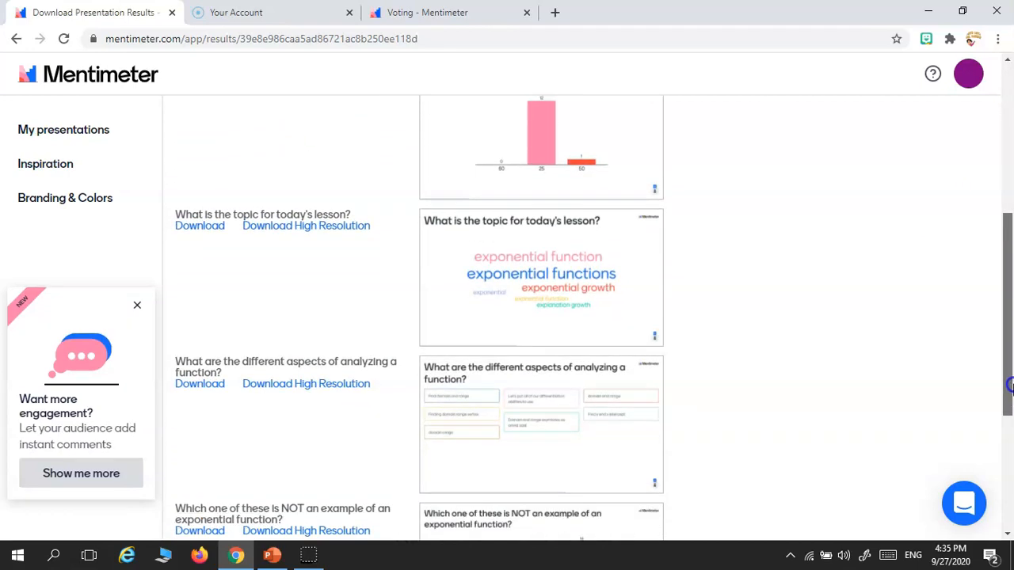
pyautogui.scroll(3)
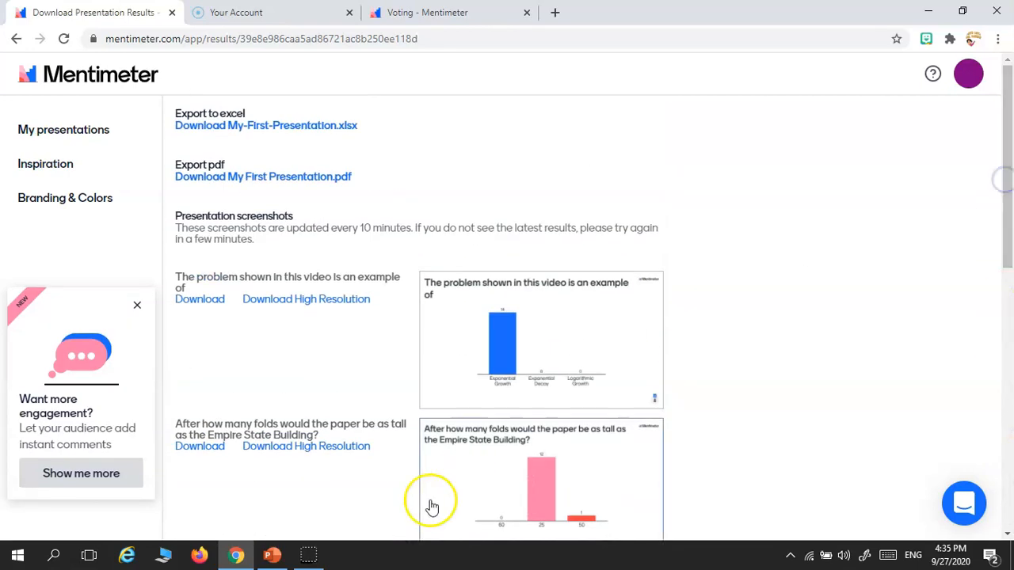
pyautogui.moveTo(272, 554)
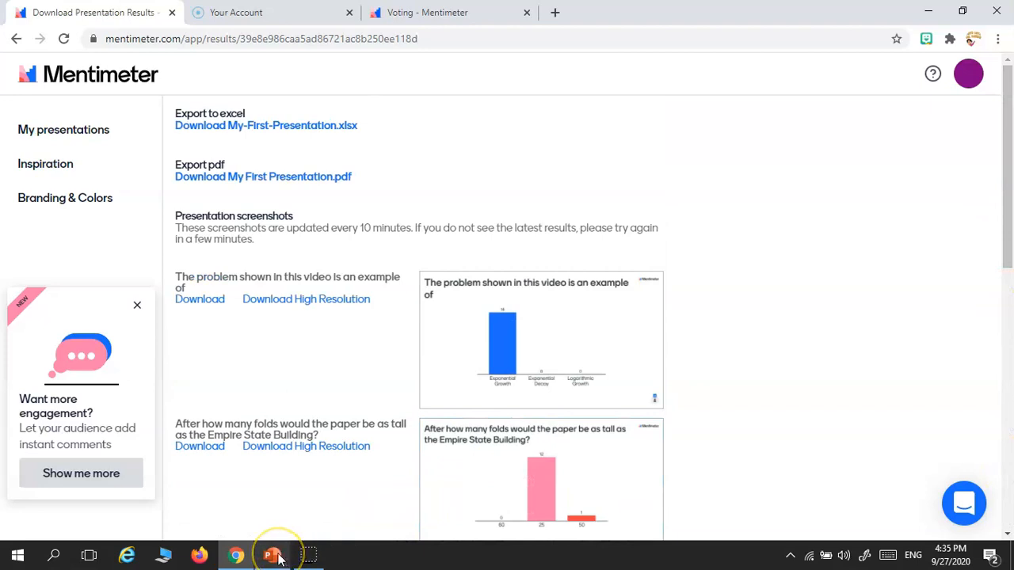
pyautogui.click(272, 554)
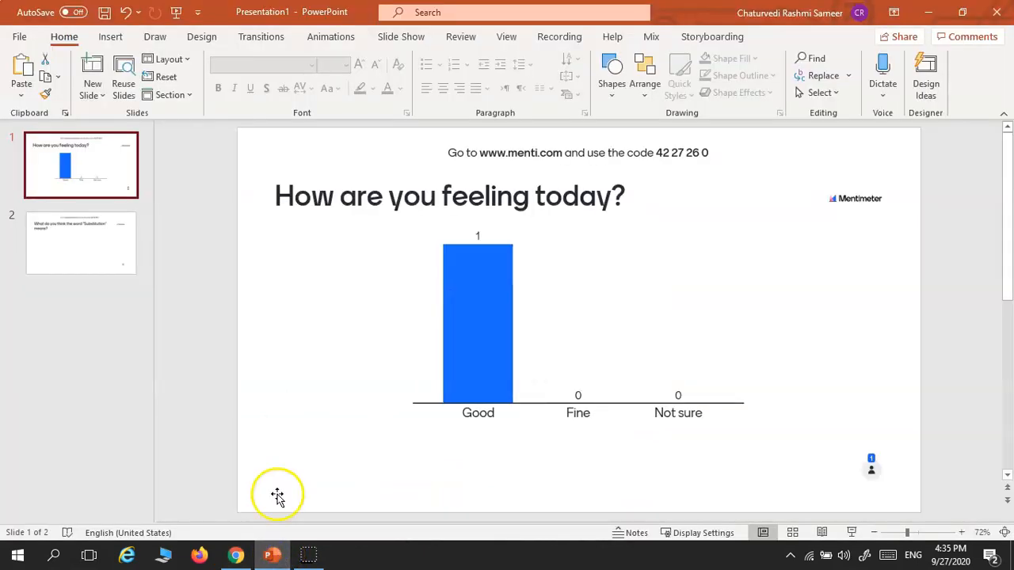